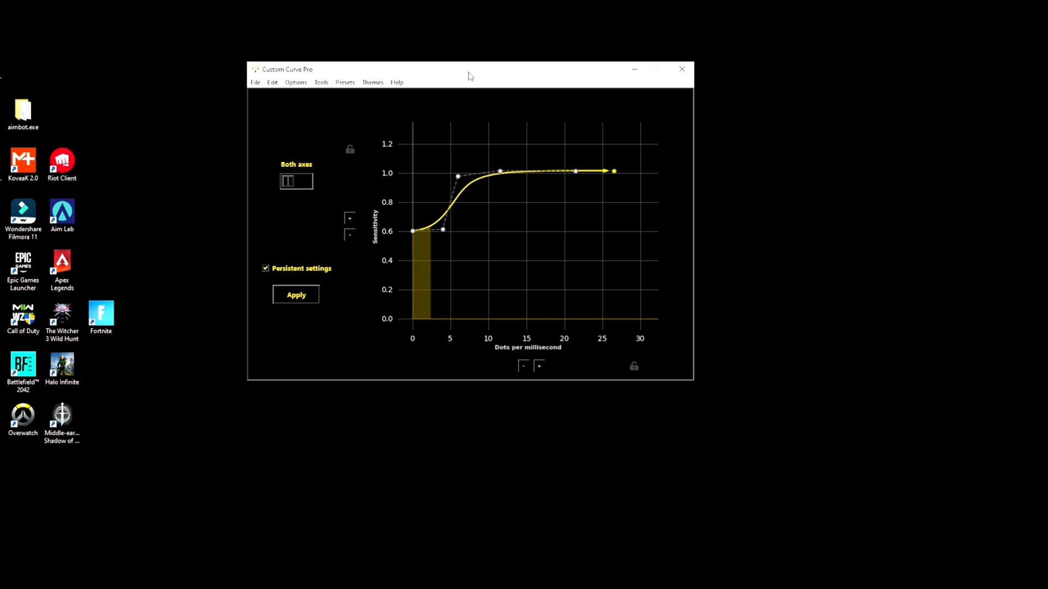
- Drag the editor window toward the desktop centre, then bring up the File menu
{"action": "left_click_drag", "start_coordinate": [468, 75], "coordinate": [459, 95]}
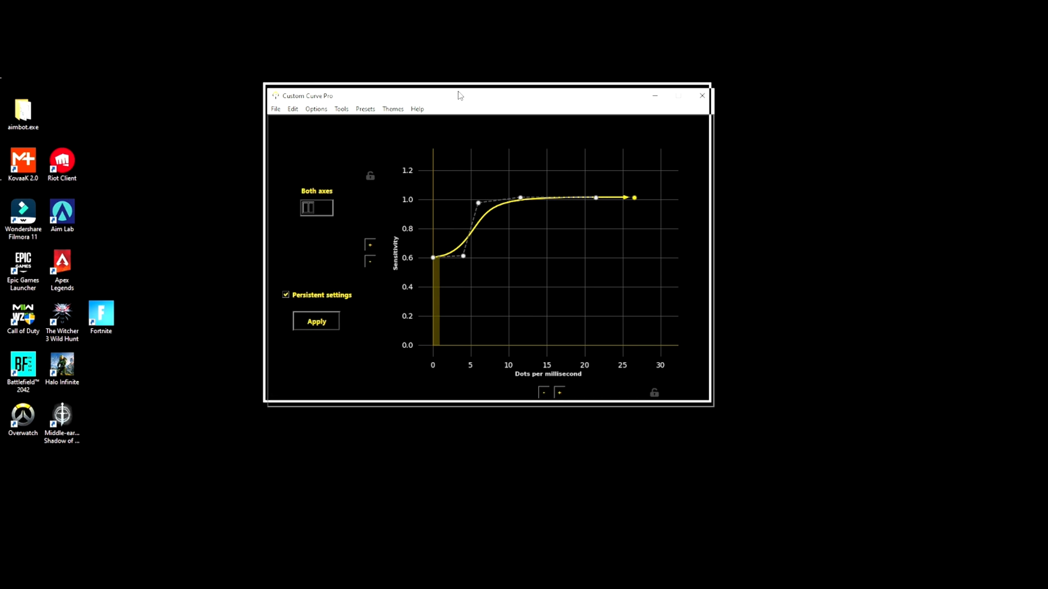
{"action": "left_click_drag", "start_coordinate": [458, 94], "coordinate": [460, 111]}
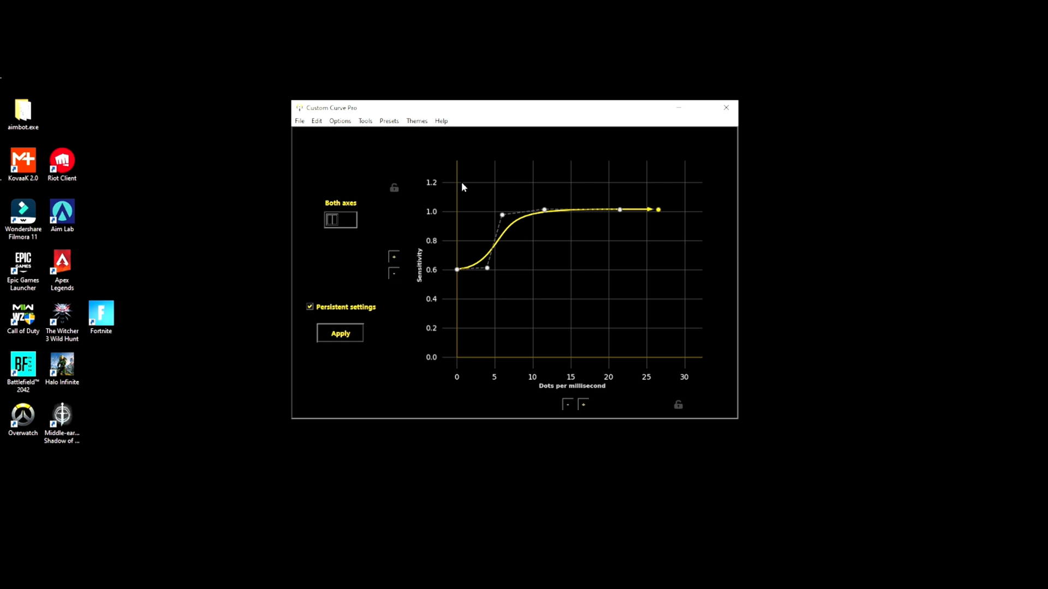
{"action": "mouse_move", "coordinate": [459, 182]}
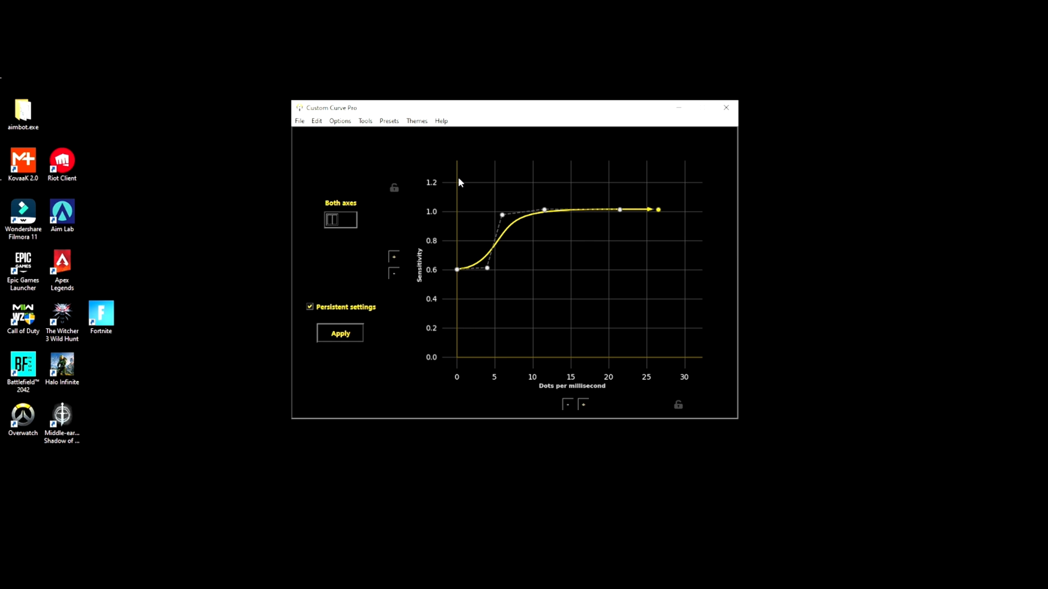
{"action": "mouse_move", "coordinate": [360, 141]}
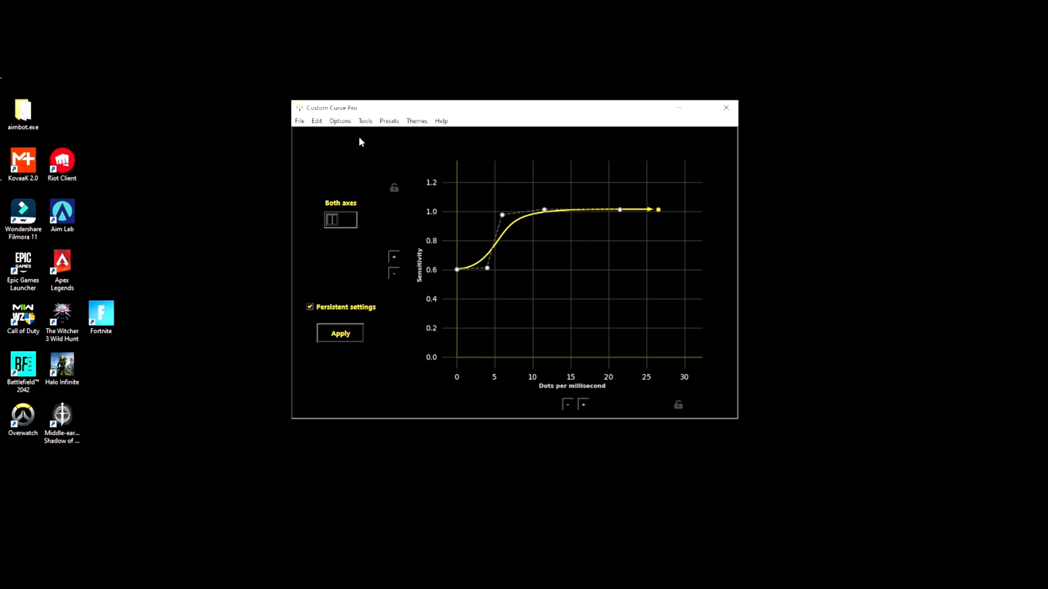
{"action": "mouse_move", "coordinate": [365, 135]}
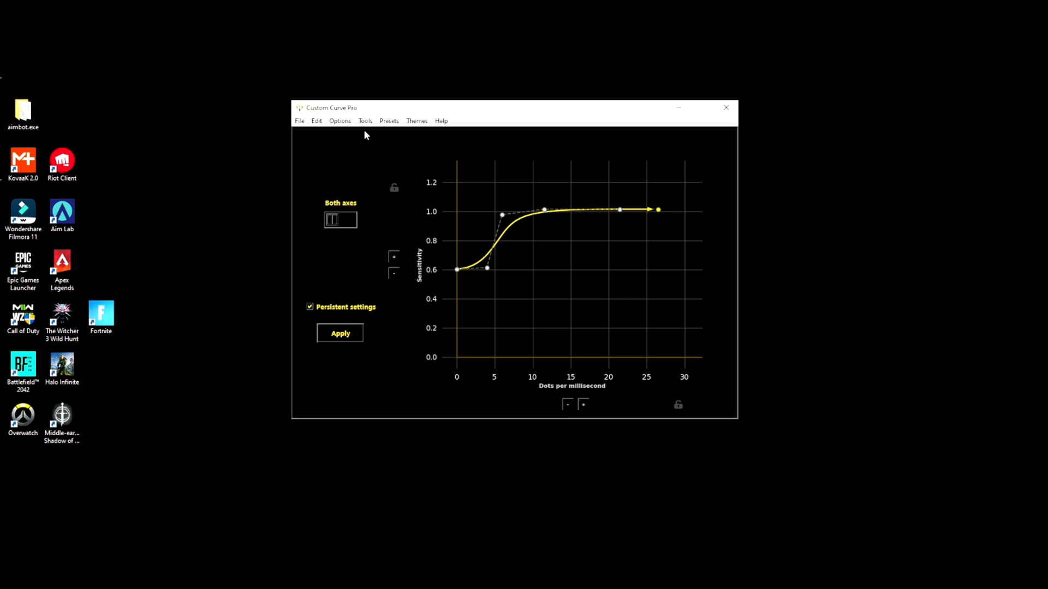
{"action": "left_click", "coordinate": [298, 120]}
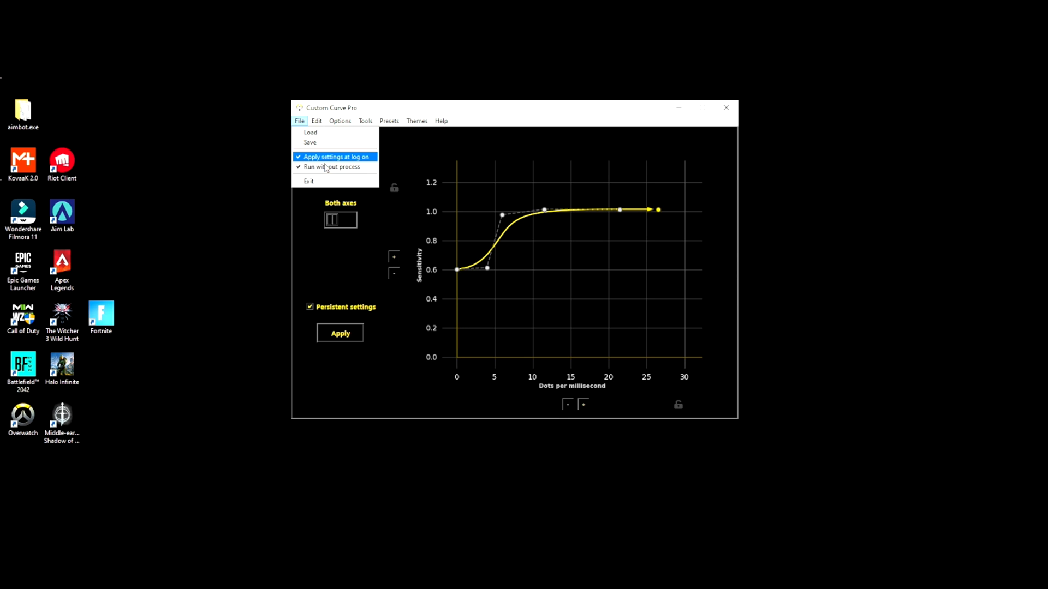
{"action": "left_click", "coordinate": [339, 120]}
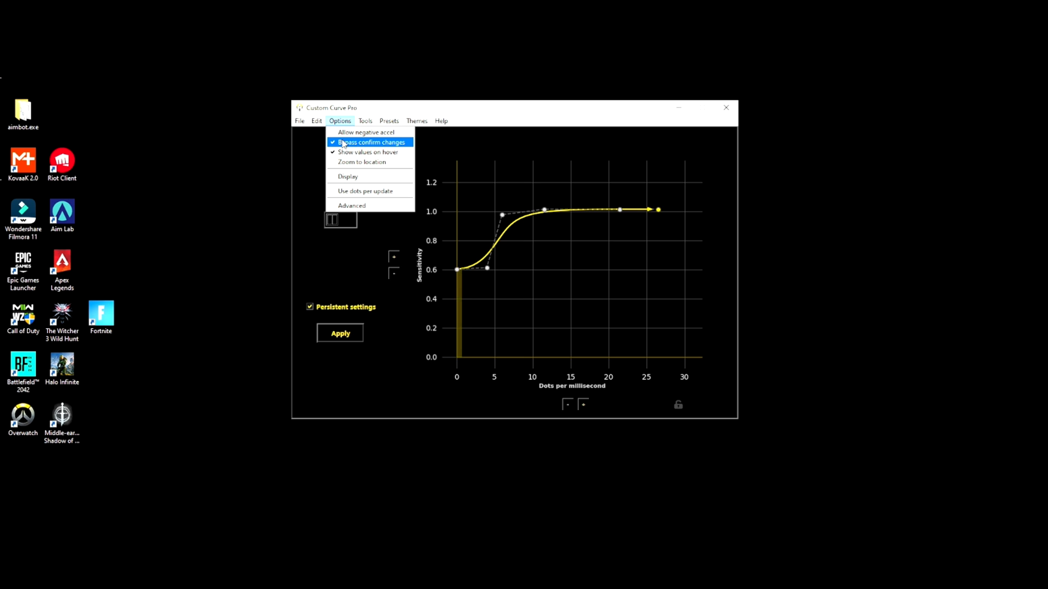
{"action": "mouse_move", "coordinate": [364, 159]}
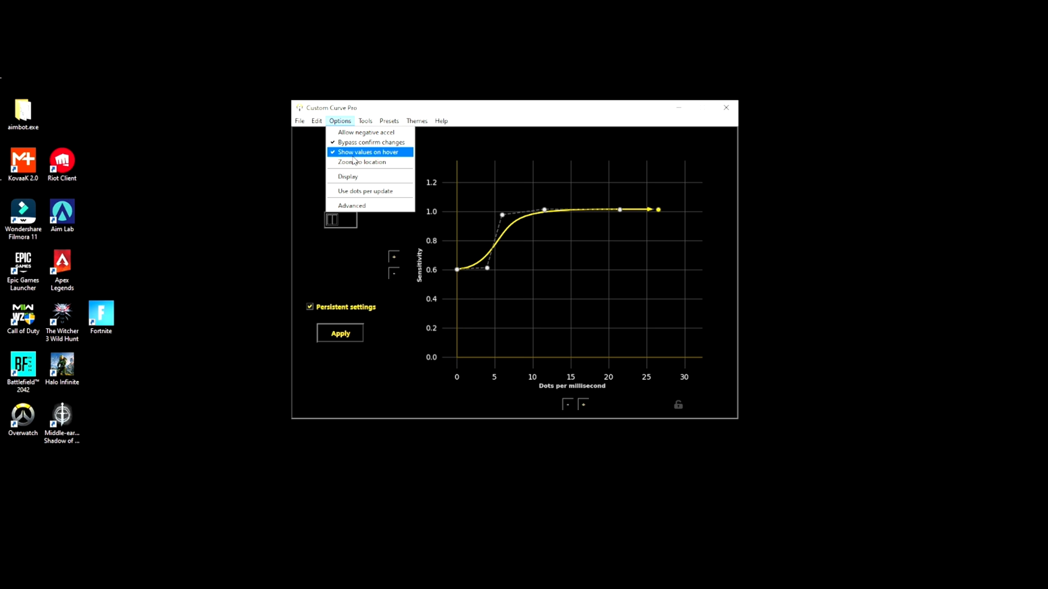
{"action": "left_click", "coordinate": [365, 120]}
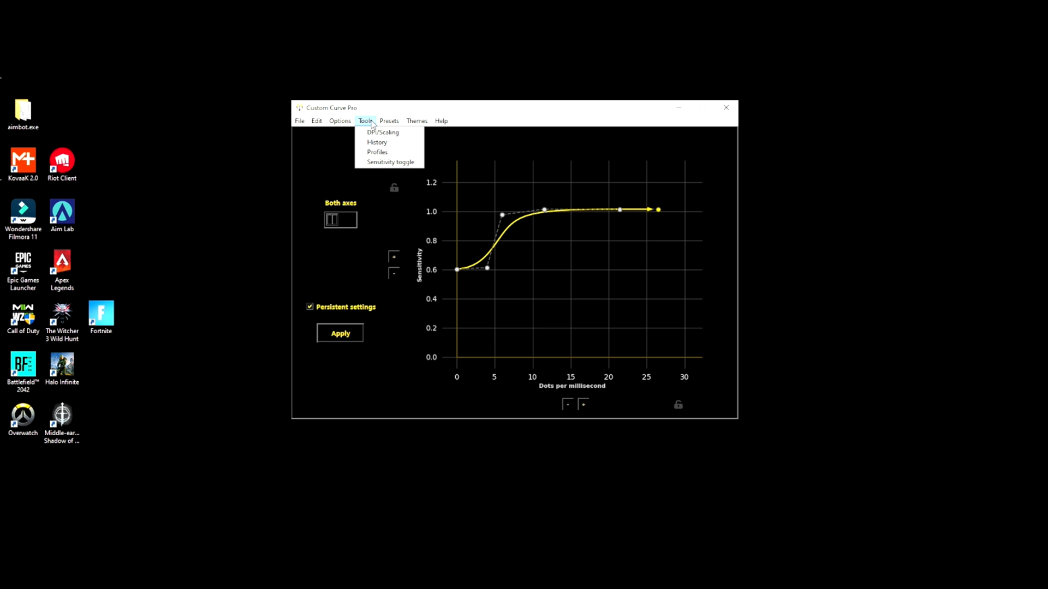
{"action": "left_click", "coordinate": [389, 120]}
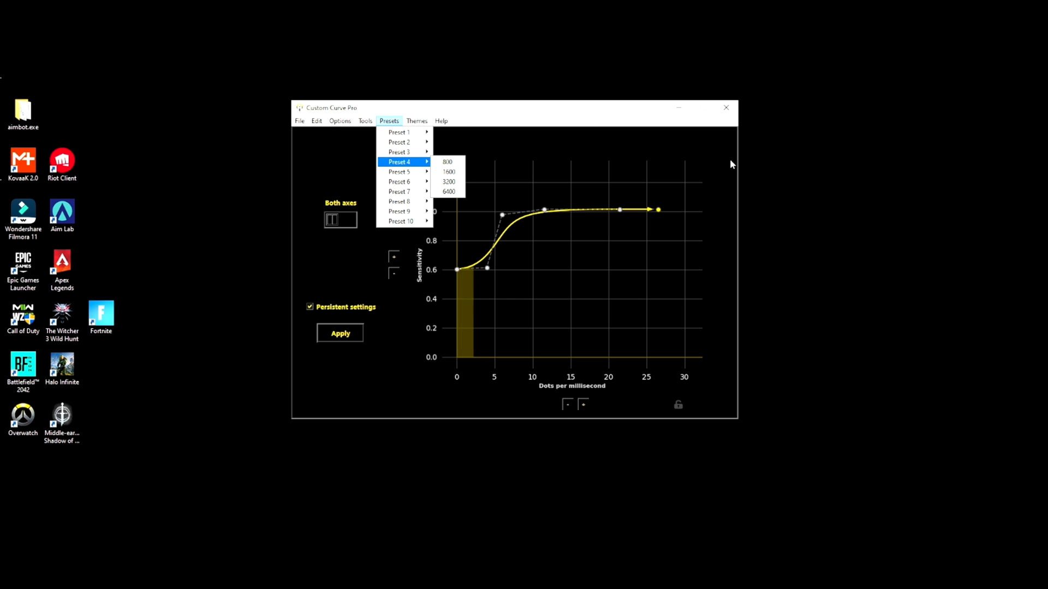
{"action": "left_click", "coordinate": [417, 120]}
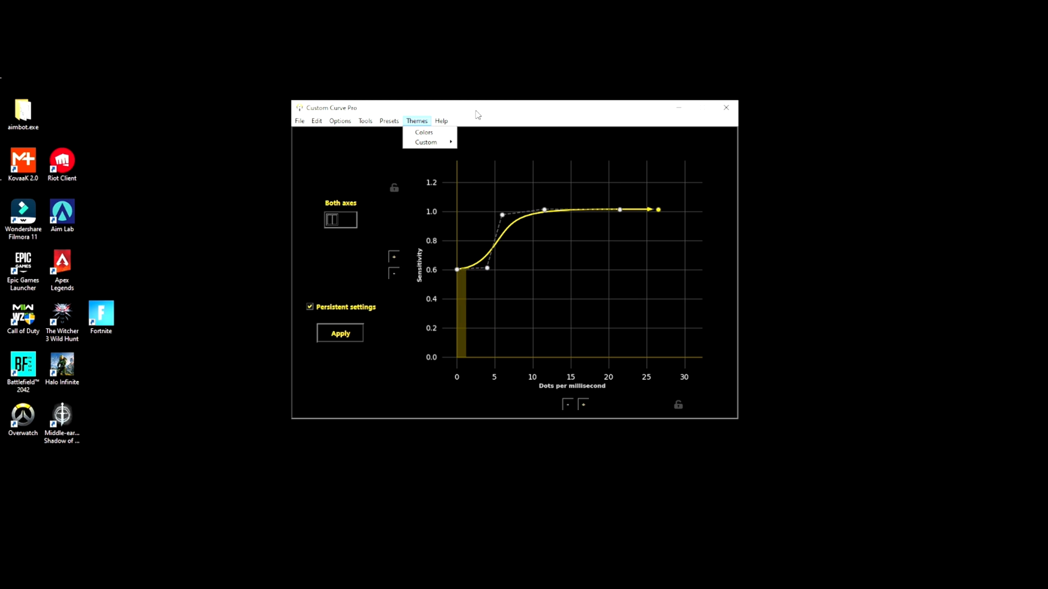
{"action": "left_click", "coordinate": [515, 222]}
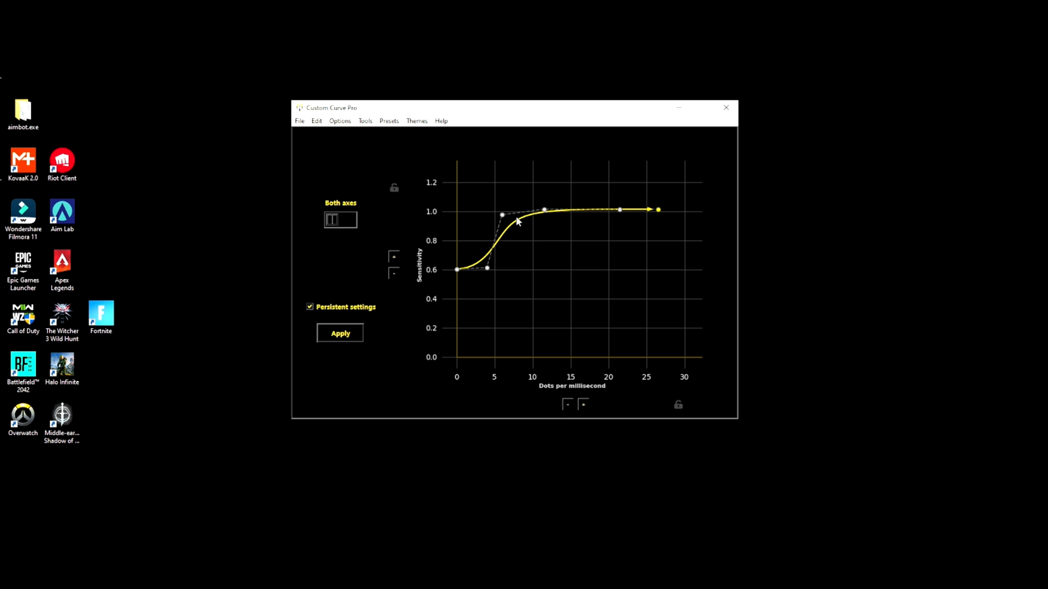
{"action": "mouse_move", "coordinate": [515, 225]}
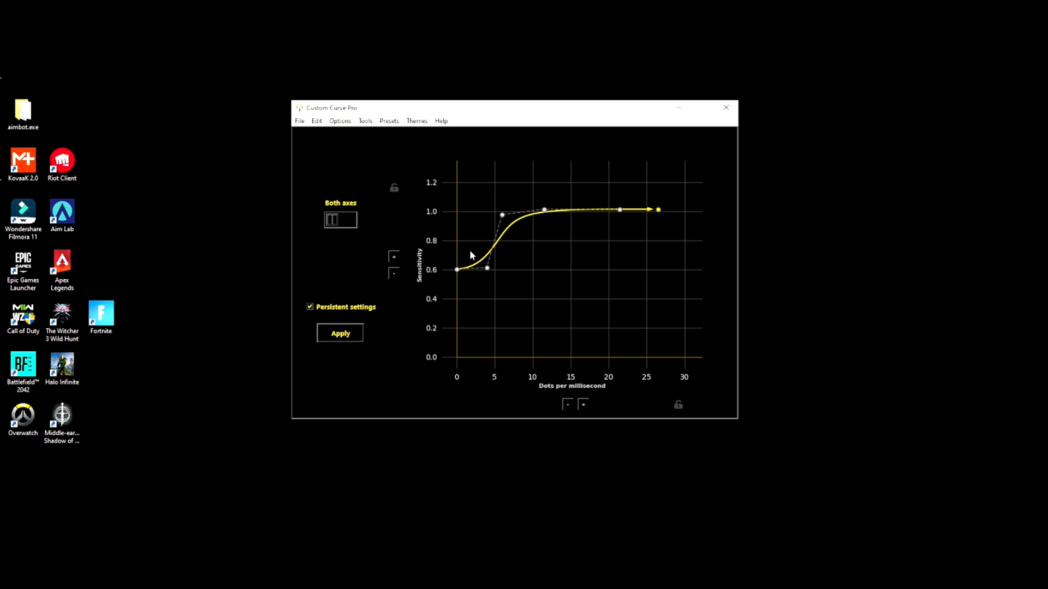
{"action": "mouse_move", "coordinate": [500, 264]}
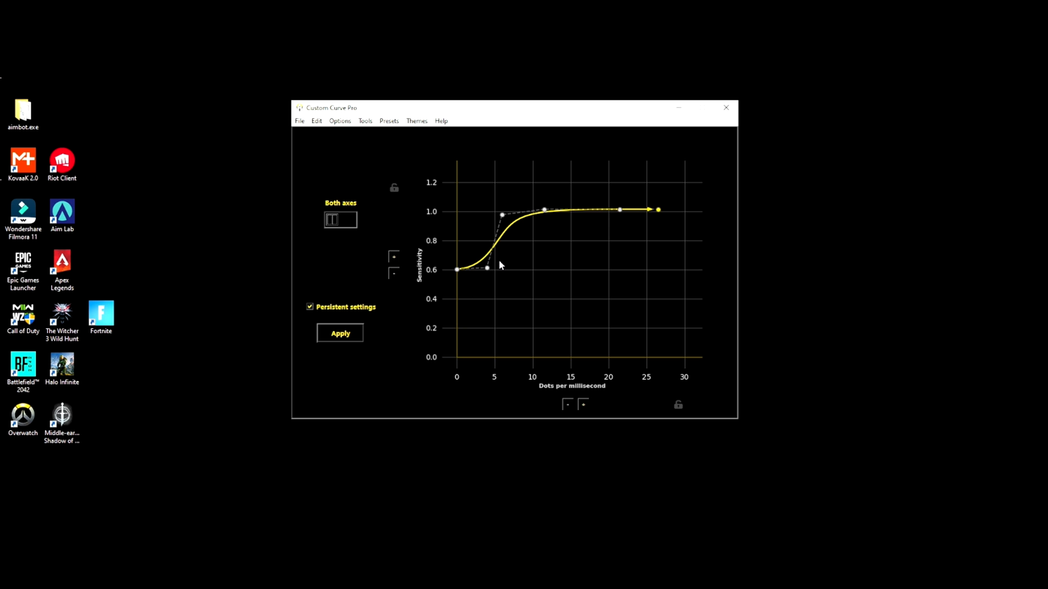
{"action": "mouse_move", "coordinate": [508, 260]}
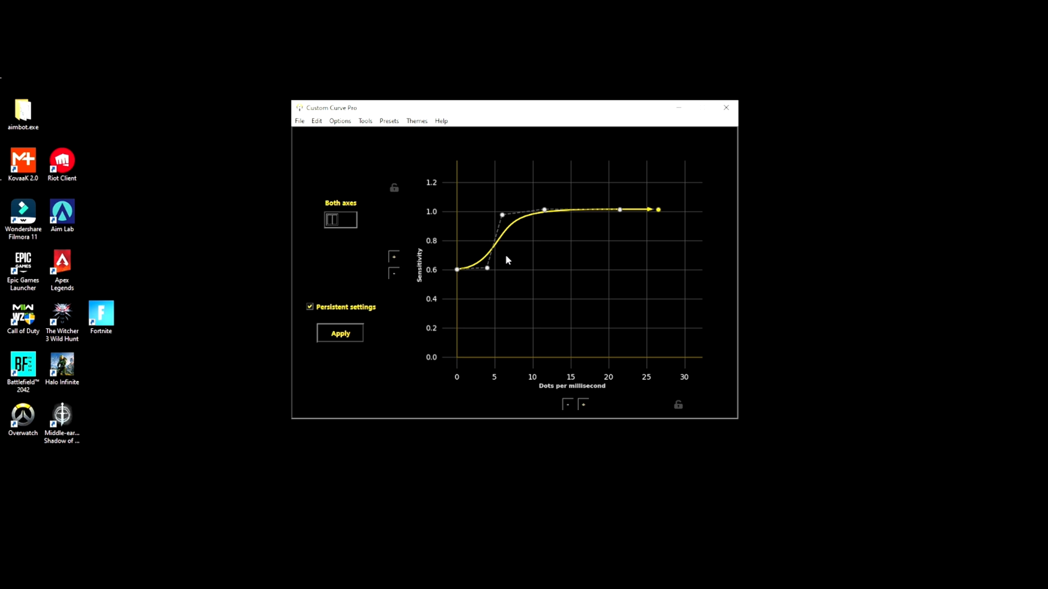
{"action": "mouse_move", "coordinate": [594, 286]}
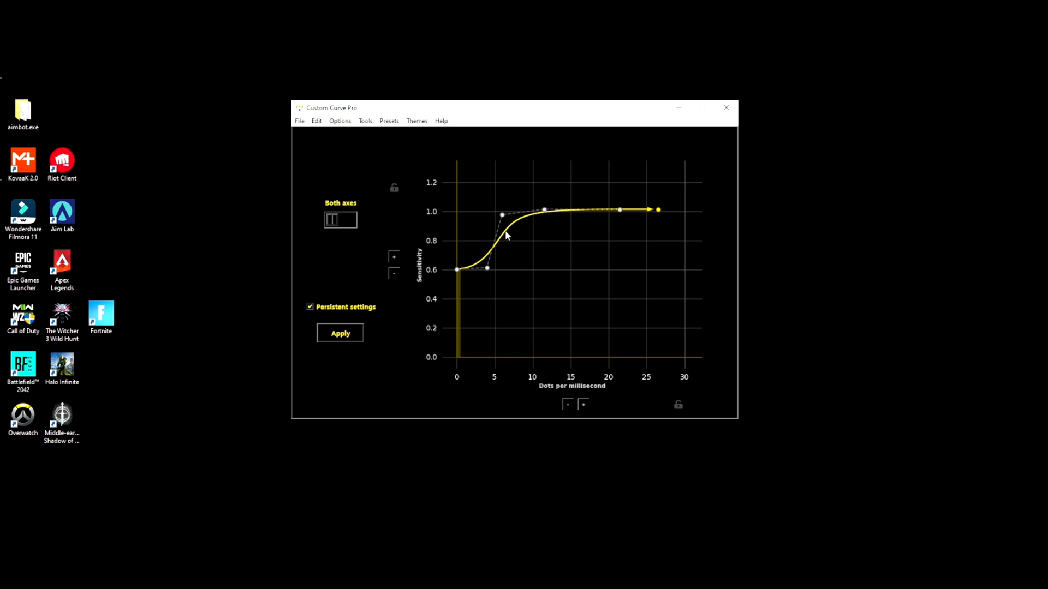
{"action": "mouse_move", "coordinate": [635, 216]}
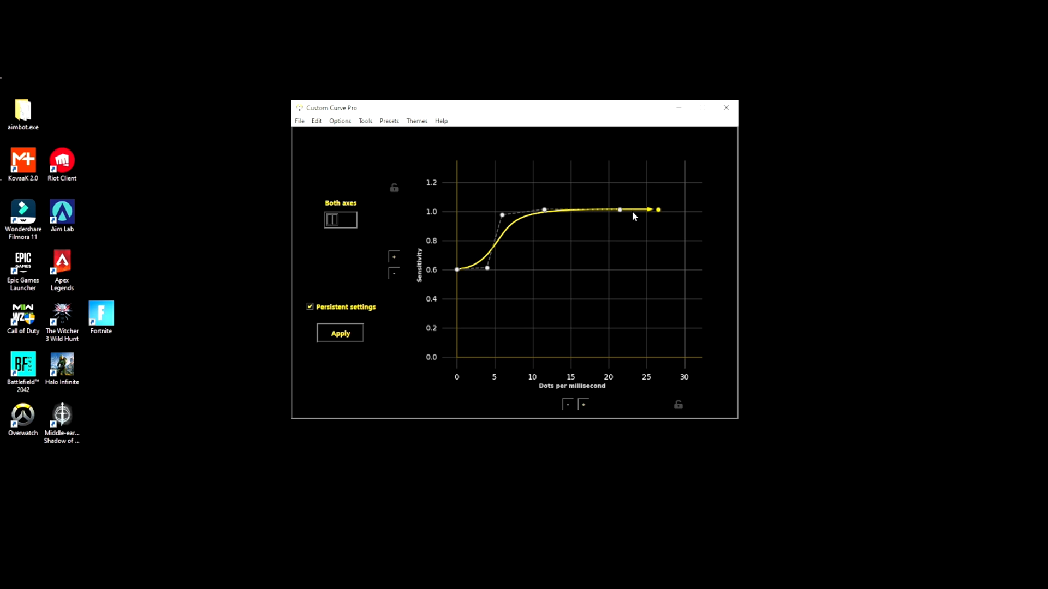
{"action": "mouse_move", "coordinate": [554, 272]}
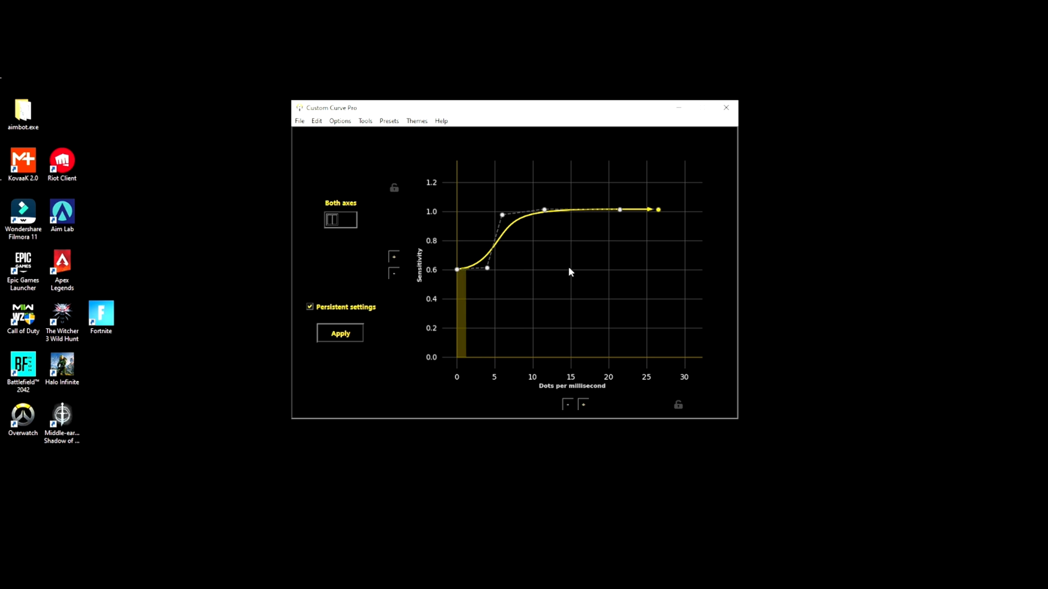
{"action": "mouse_move", "coordinate": [511, 254]}
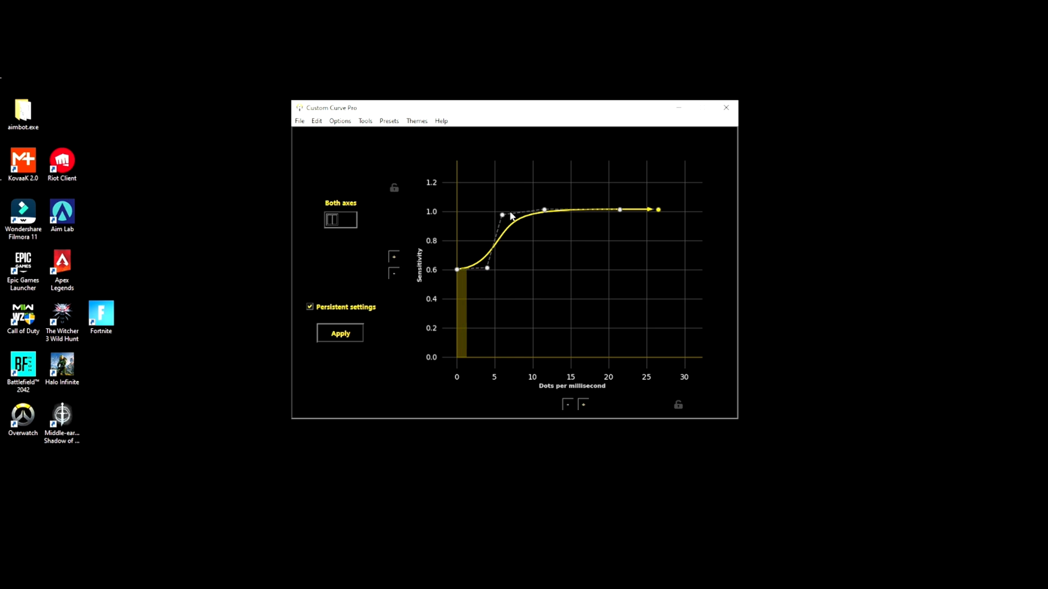
- Pull the upper bend to 1.0 near 4 dots/ms, lift the lower bend above 0.6, shift the plateau point near 21.5
{"action": "left_click_drag", "start_coordinate": [502, 215], "coordinate": [486, 210]}
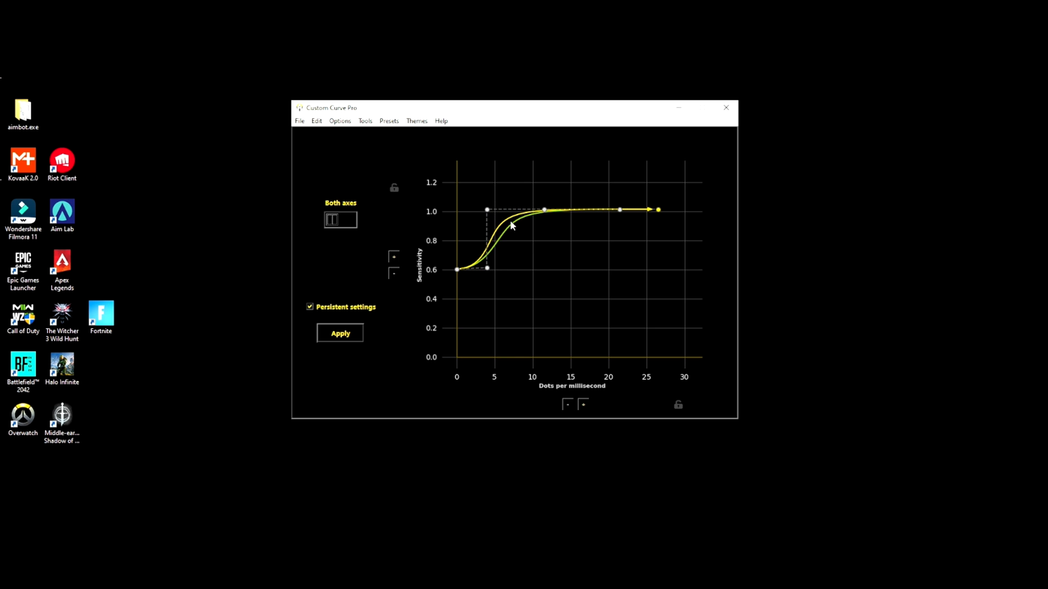
{"action": "left_click_drag", "start_coordinate": [486, 211], "coordinate": [484, 254]}
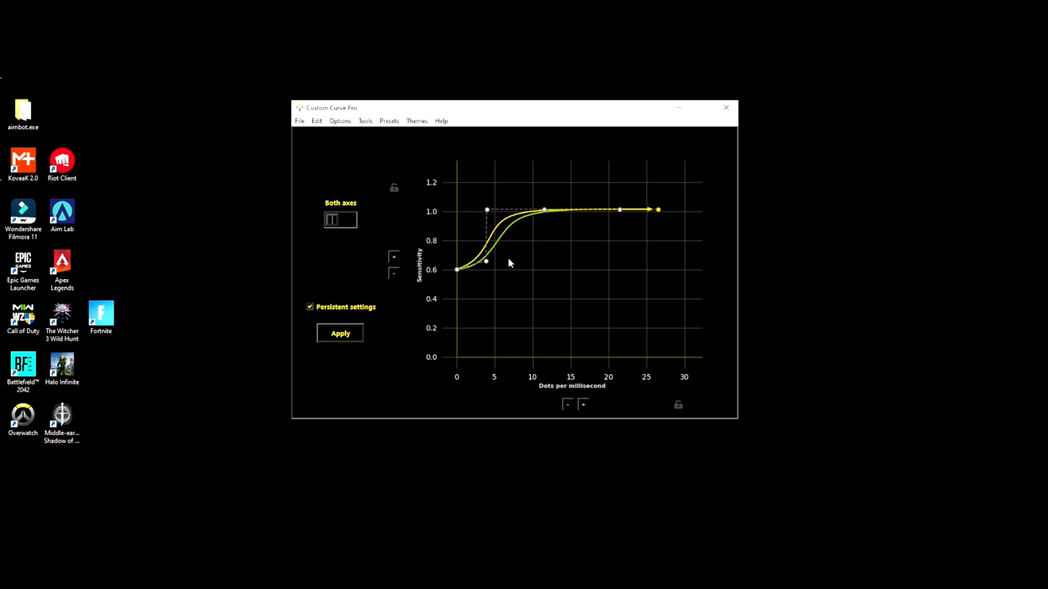
{"action": "mouse_move", "coordinate": [545, 209]}
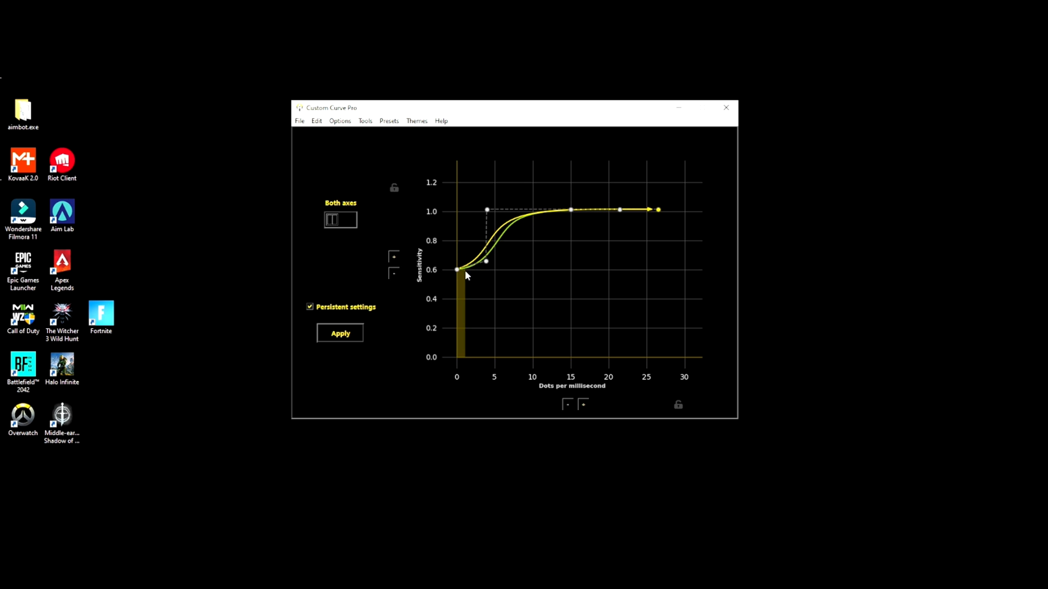
{"action": "mouse_move", "coordinate": [621, 215]}
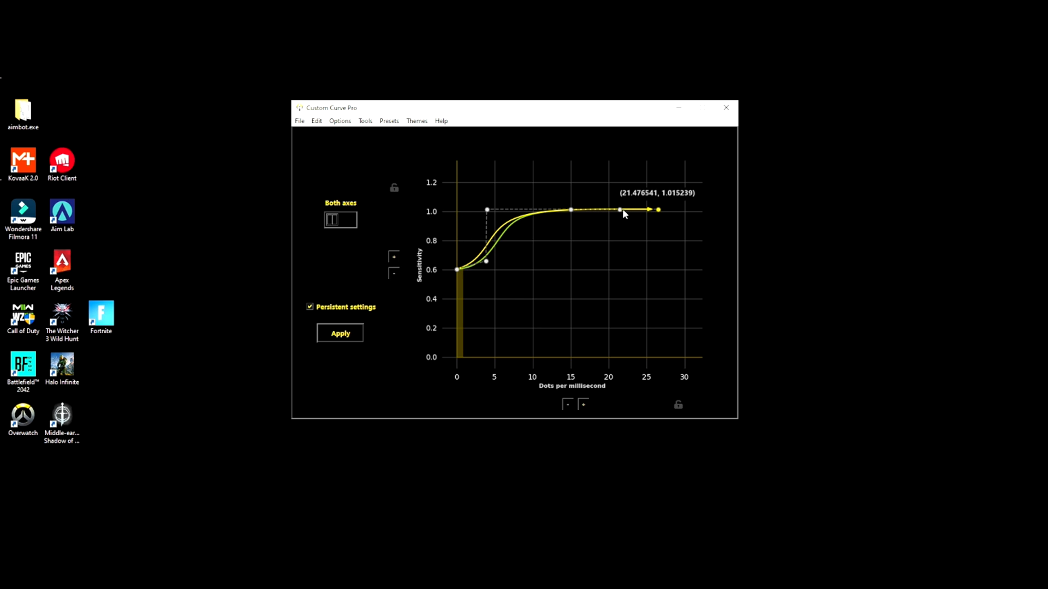
{"action": "left_click_drag", "start_coordinate": [600, 210], "coordinate": [645, 211]}
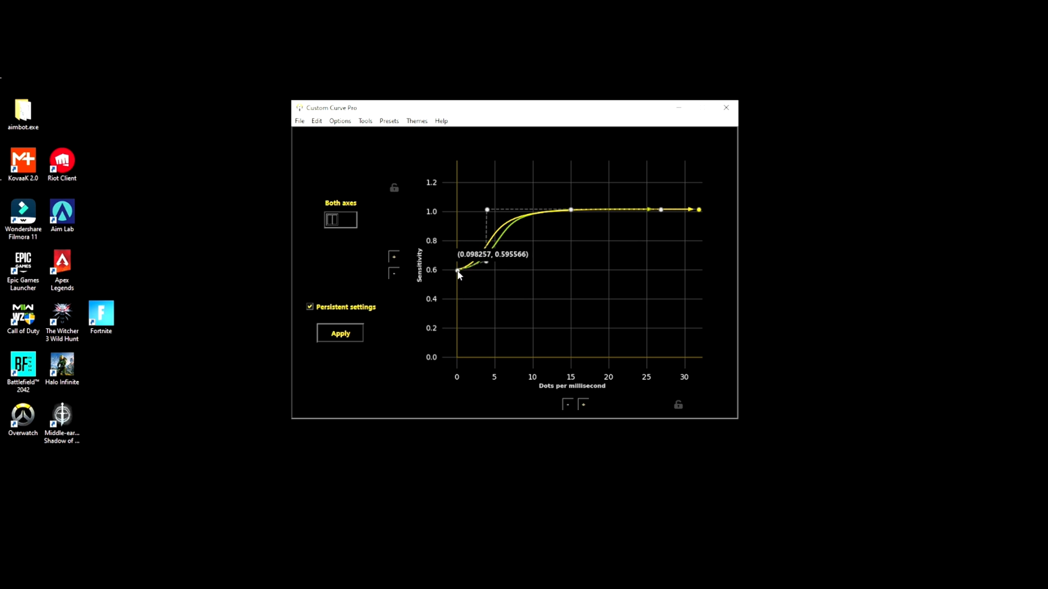
- Lower the start to about 0.45 and move the middle points so the rise hits 1.0 near 11 dots/ms
{"action": "left_click_drag", "start_coordinate": [459, 273], "coordinate": [487, 265]}
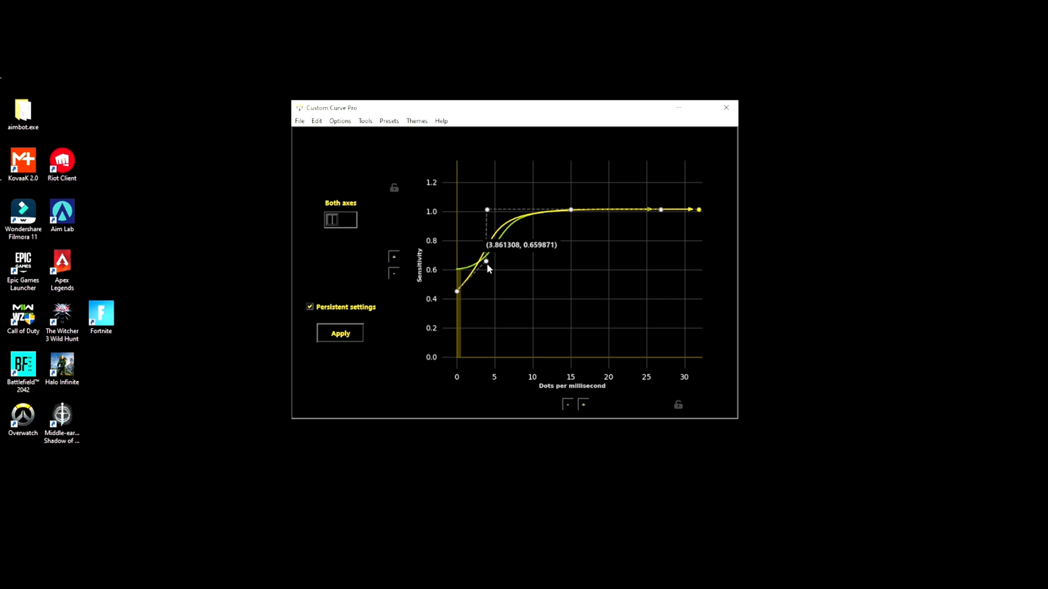
{"action": "left_click_drag", "start_coordinate": [486, 260], "coordinate": [510, 218]}
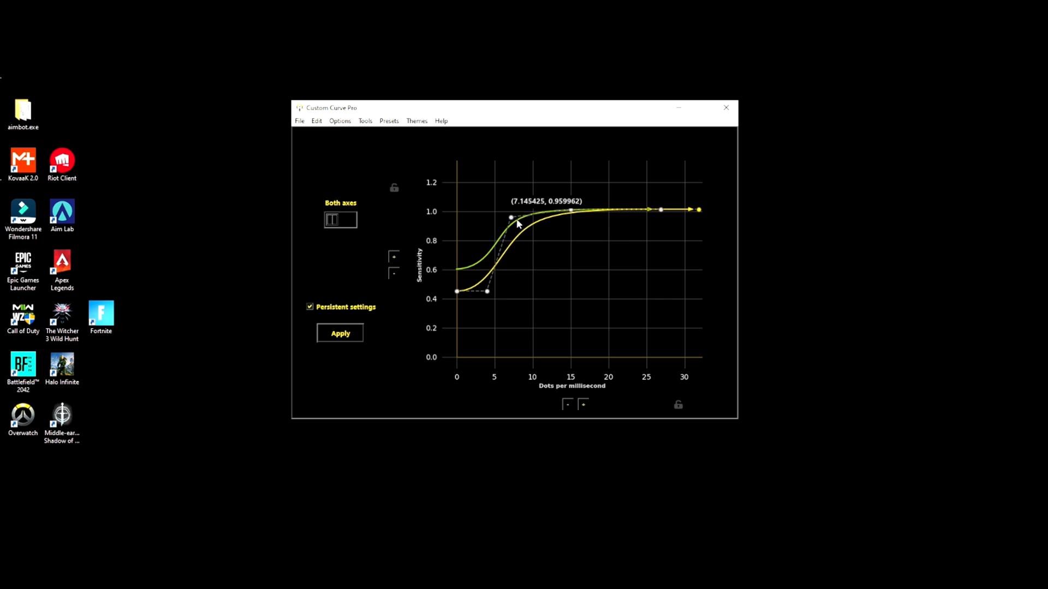
{"action": "left_click_drag", "start_coordinate": [510, 217], "coordinate": [568, 232]}
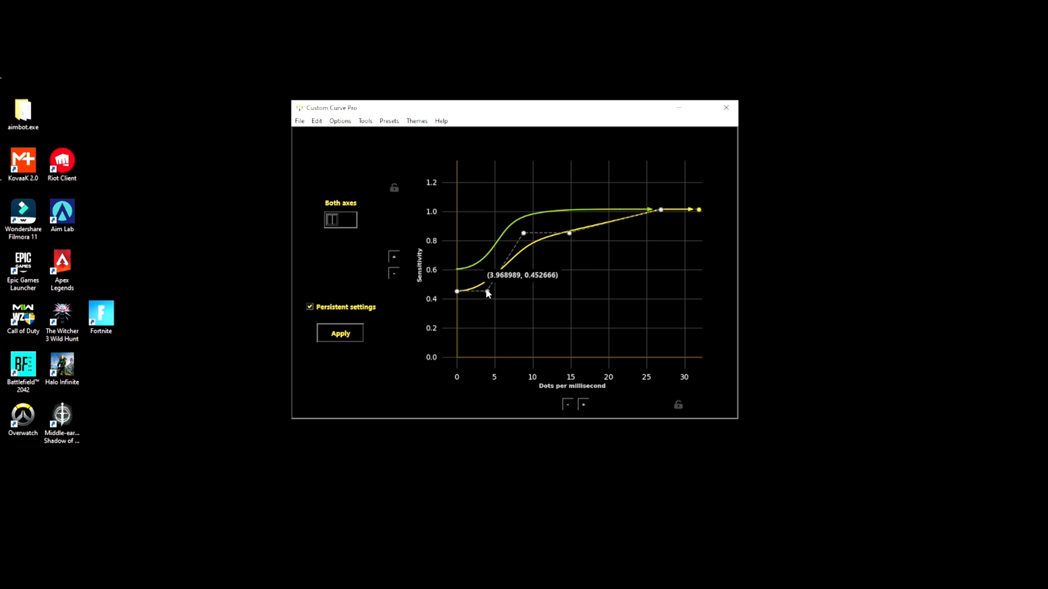
{"action": "left_click_drag", "start_coordinate": [475, 284], "coordinate": [520, 234]}
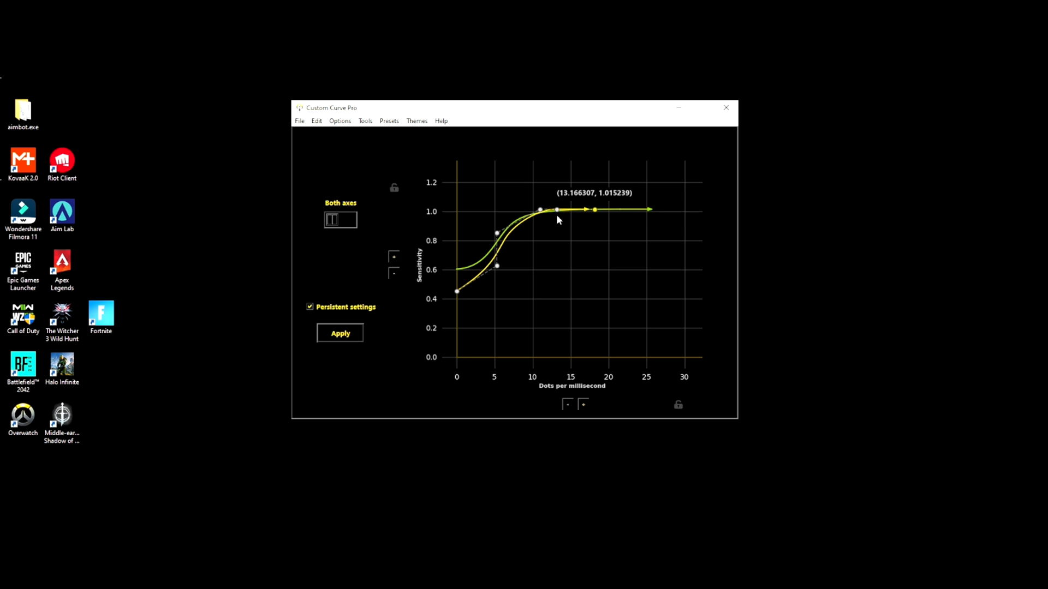
- Set the start near 0.5, the low points near 0.55, with the steep climb beginning around 5 dots/ms
{"action": "right_click", "coordinate": [502, 256]}
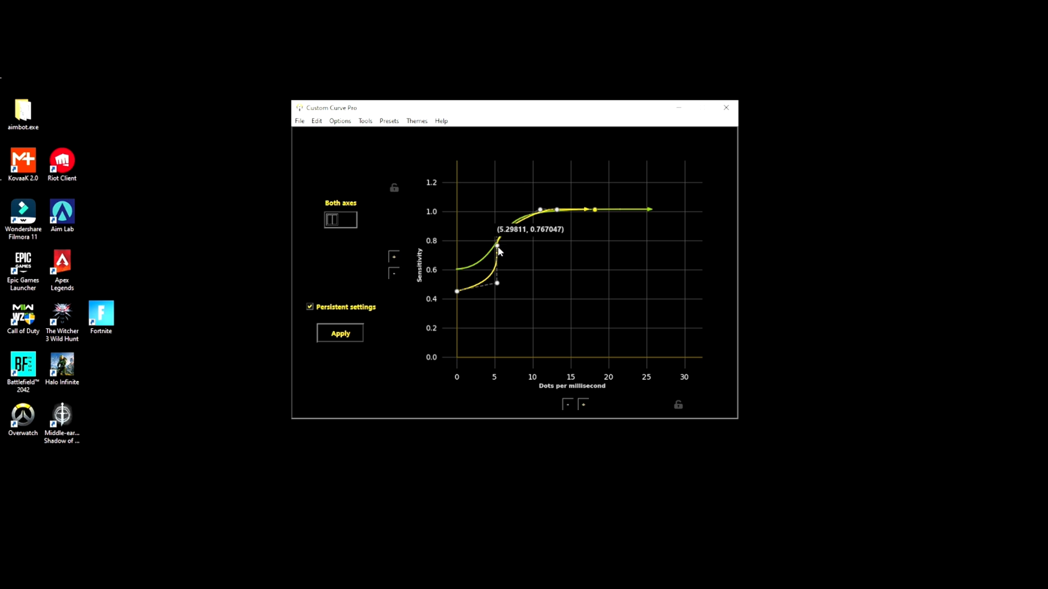
{"action": "left_click_drag", "start_coordinate": [497, 240], "coordinate": [491, 290]}
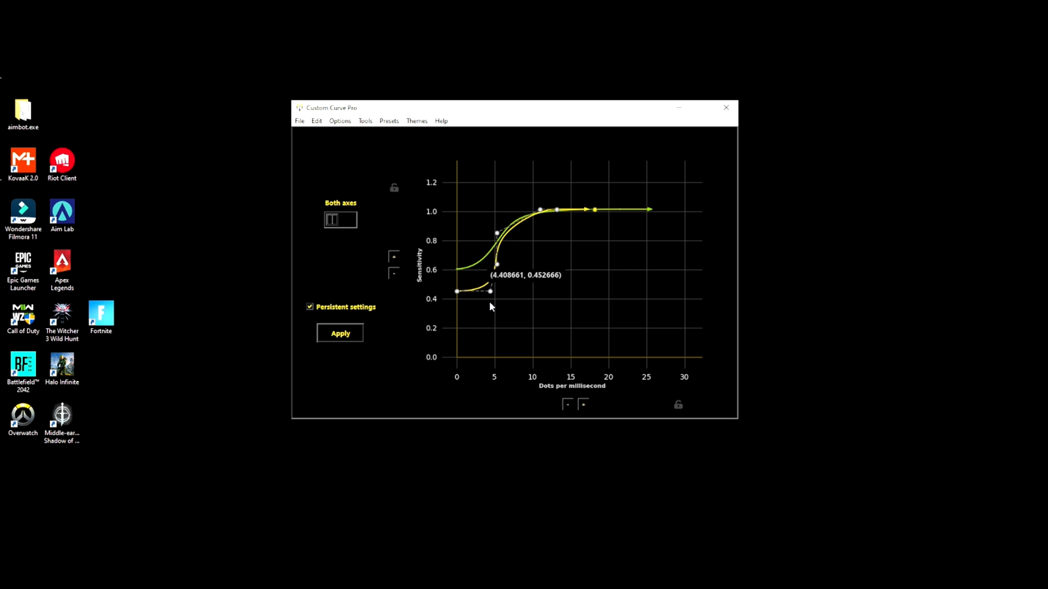
{"action": "left_click_drag", "start_coordinate": [490, 290], "coordinate": [497, 291]}
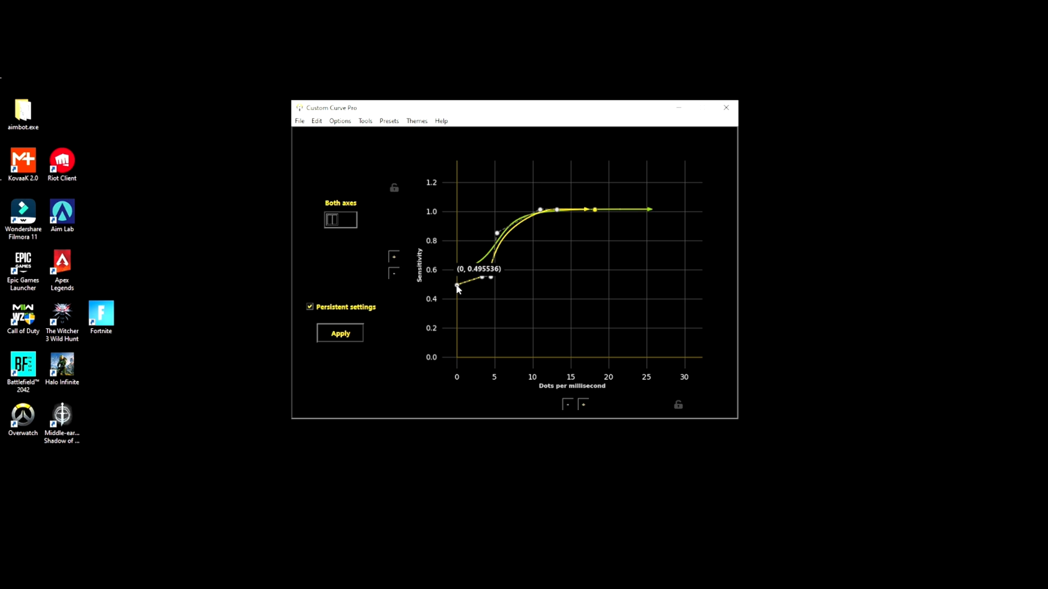
{"action": "left_click_drag", "start_coordinate": [457, 289], "coordinate": [488, 274]}
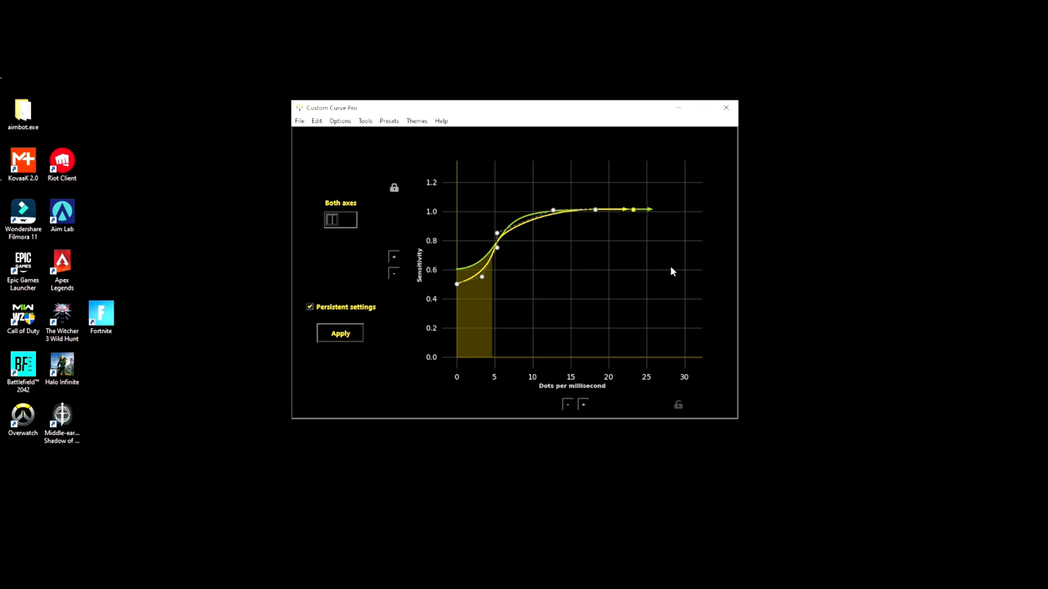
{"action": "mouse_move", "coordinate": [553, 211]}
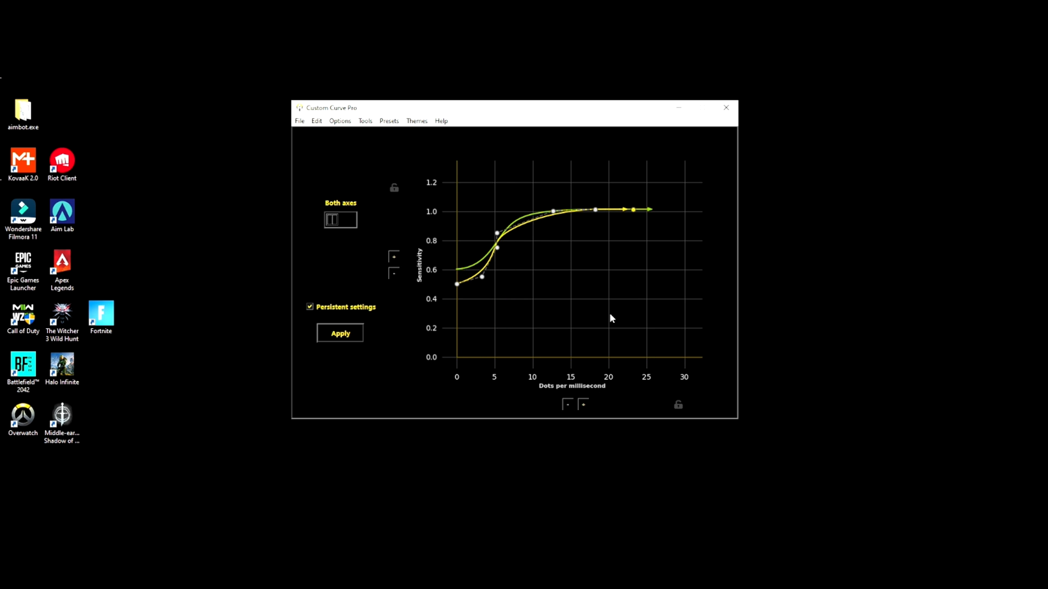
{"action": "mouse_move", "coordinate": [400, 173]}
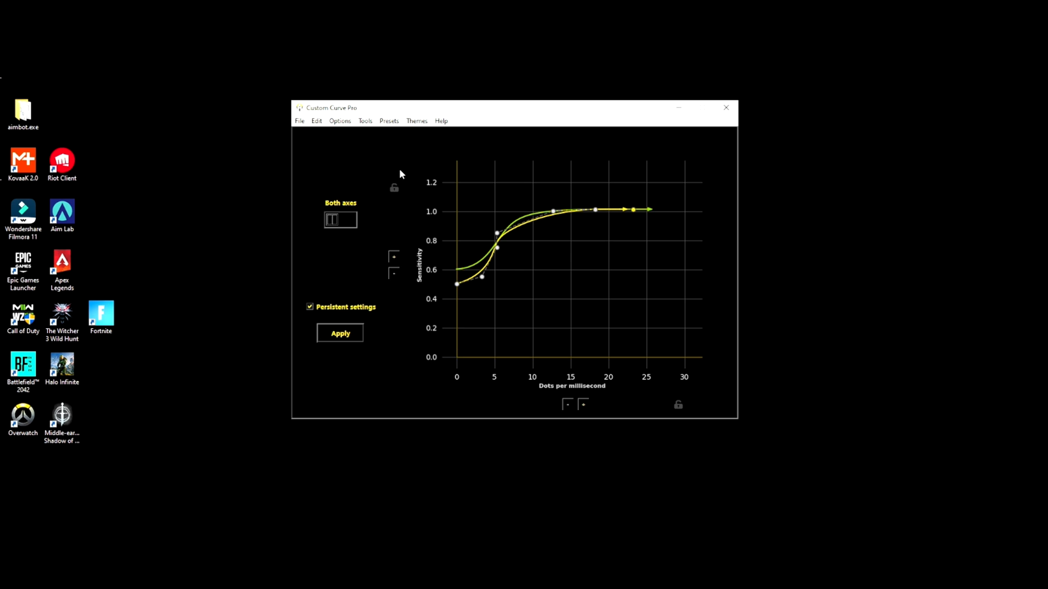
- Show Preset 1's 800/1600/3200/6400 DPI choices in the Presets menu, then the Help menu
{"action": "left_click", "coordinate": [388, 120]}
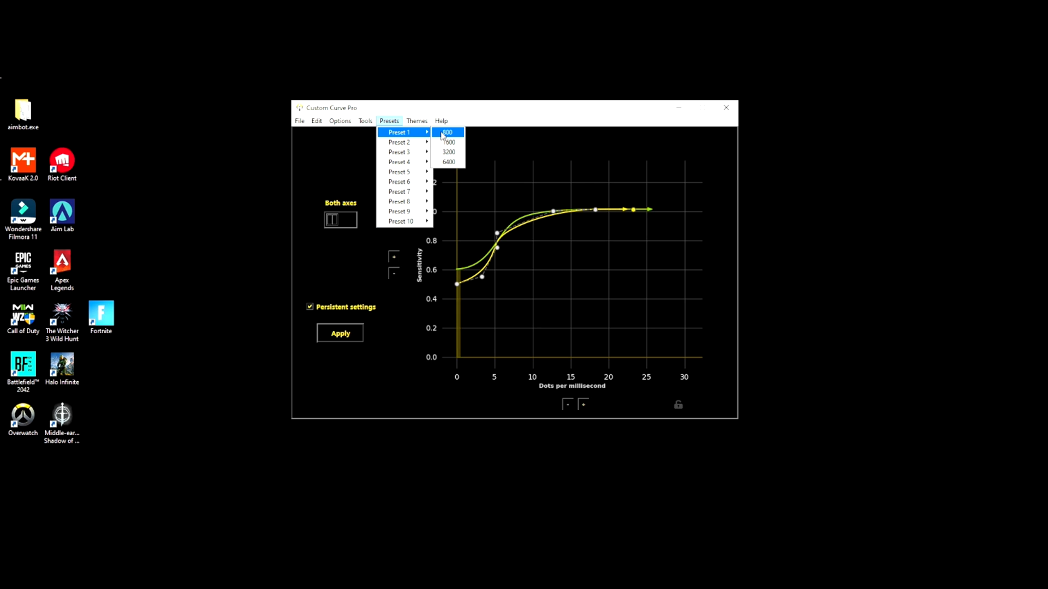
{"action": "mouse_move", "coordinate": [448, 151]}
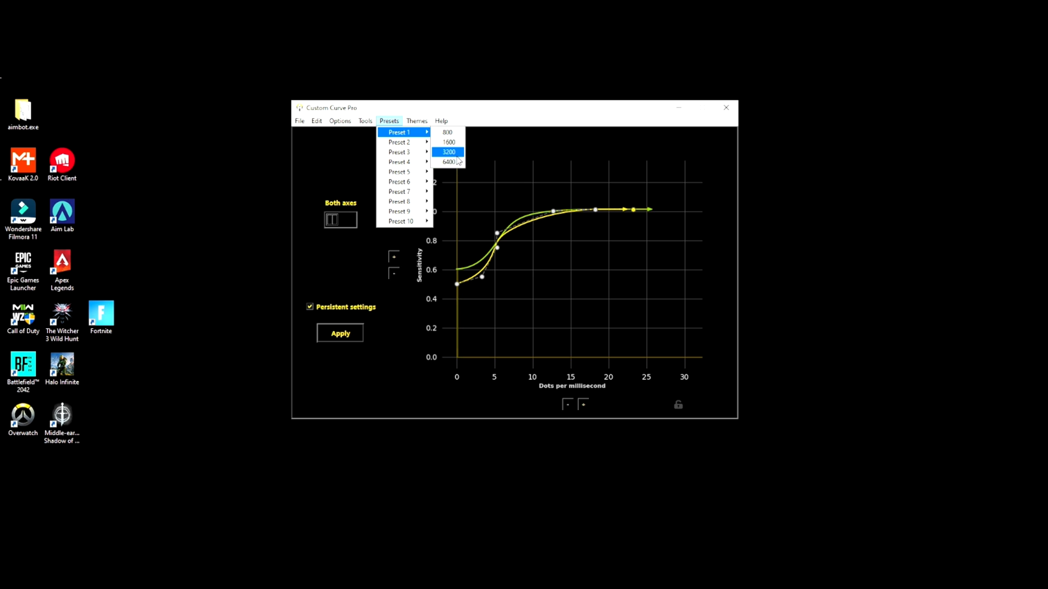
{"action": "mouse_move", "coordinate": [454, 161]}
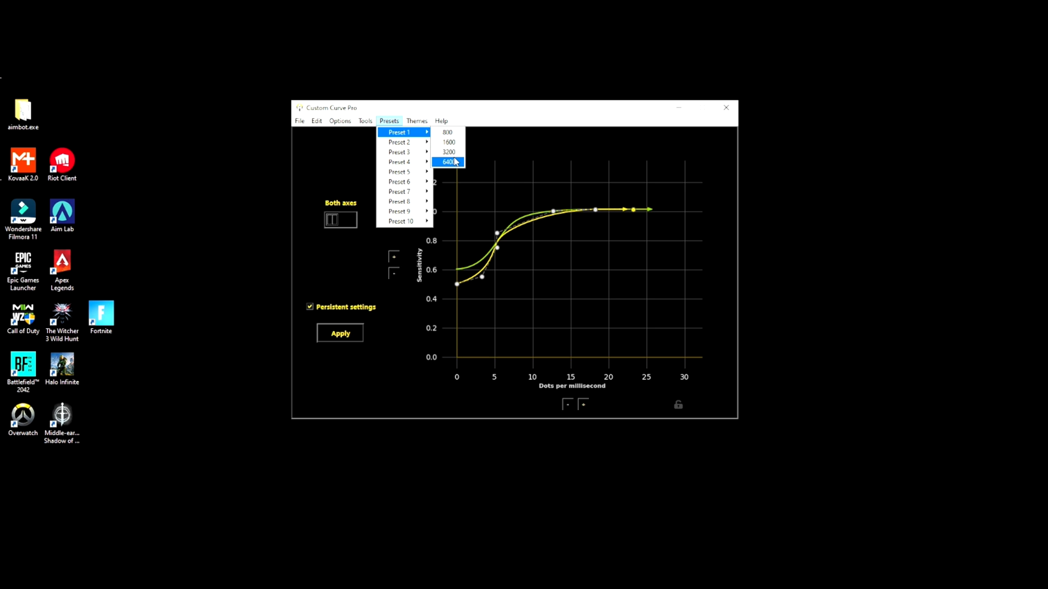
{"action": "mouse_move", "coordinate": [419, 142]}
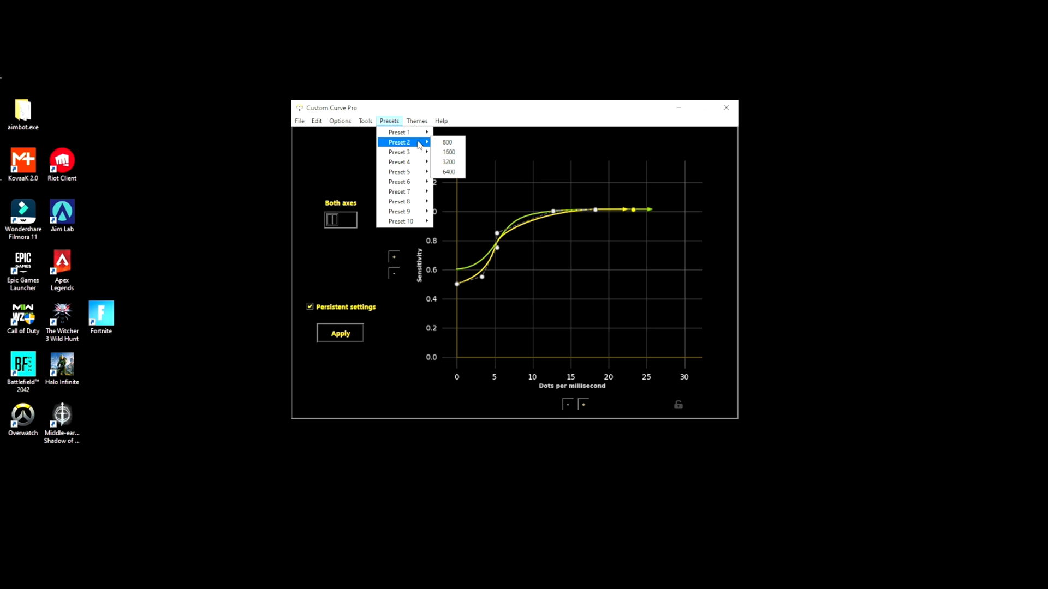
{"action": "mouse_move", "coordinate": [399, 132]}
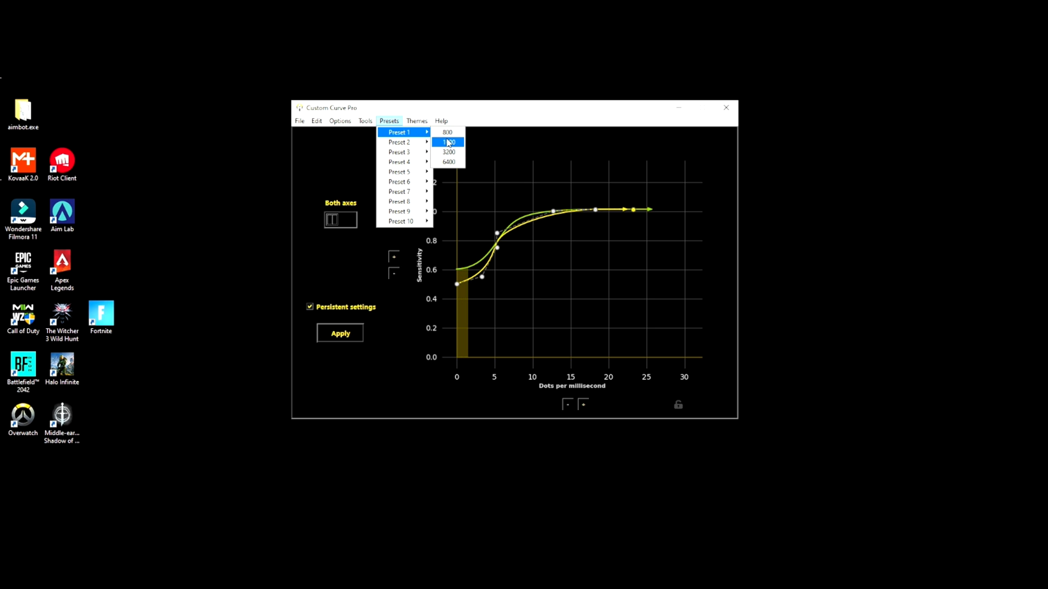
{"action": "mouse_move", "coordinate": [447, 152]}
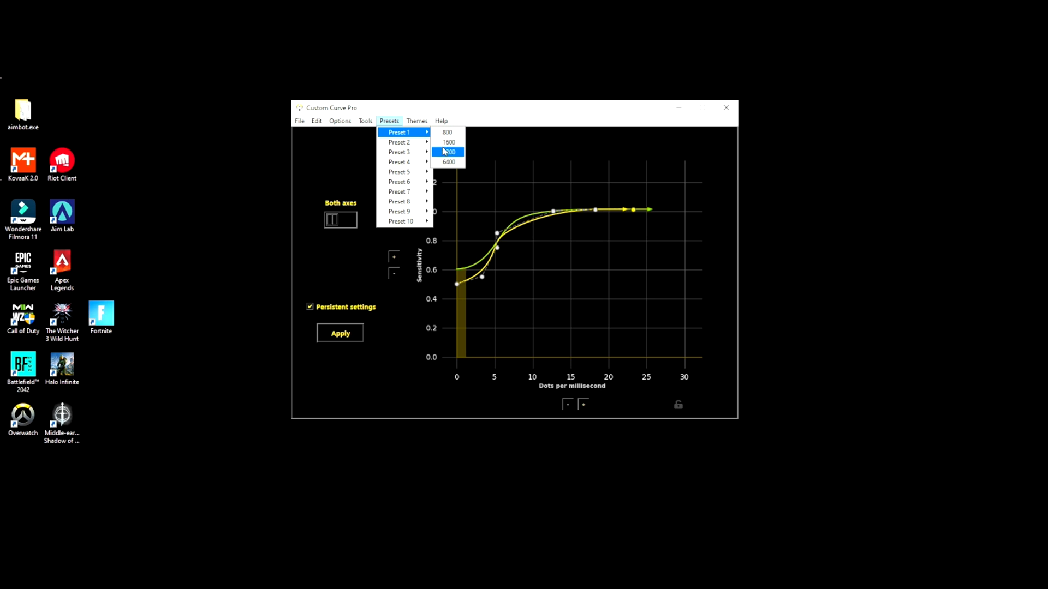
{"action": "mouse_move", "coordinate": [447, 142]}
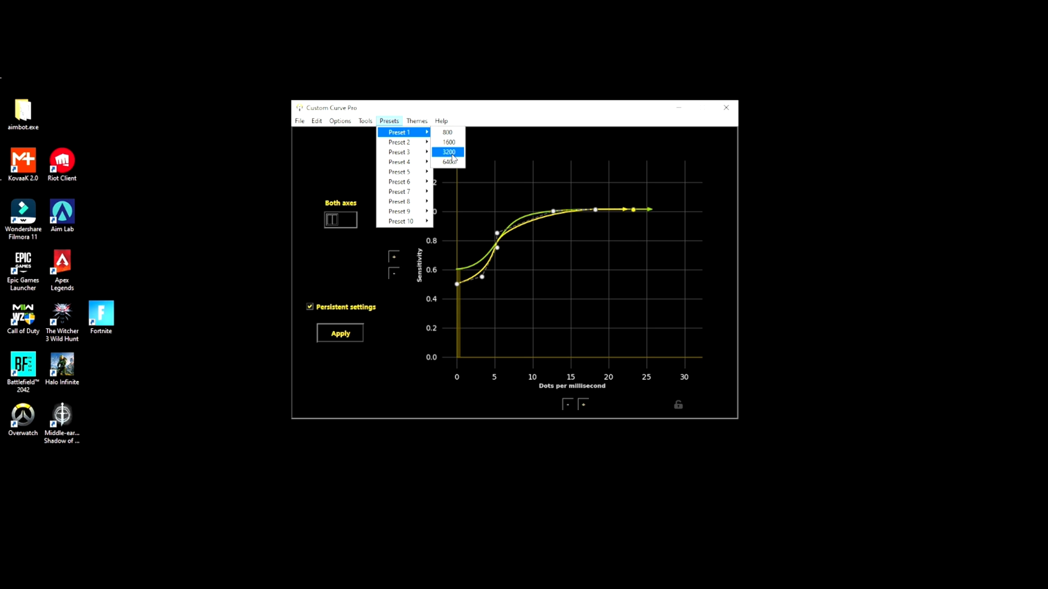
{"action": "mouse_move", "coordinate": [448, 162]}
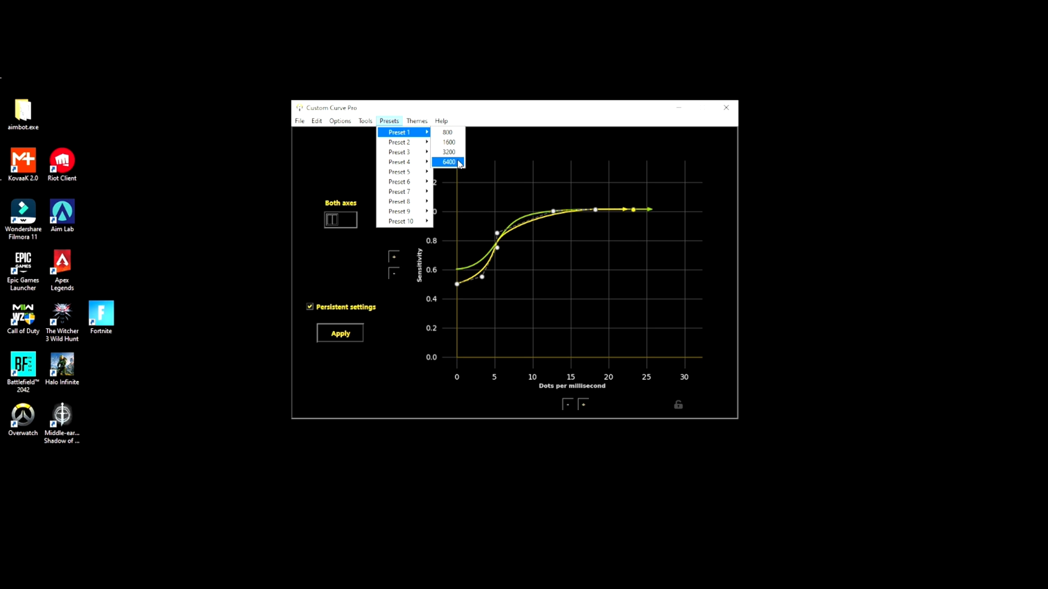
{"action": "mouse_move", "coordinate": [415, 136]}
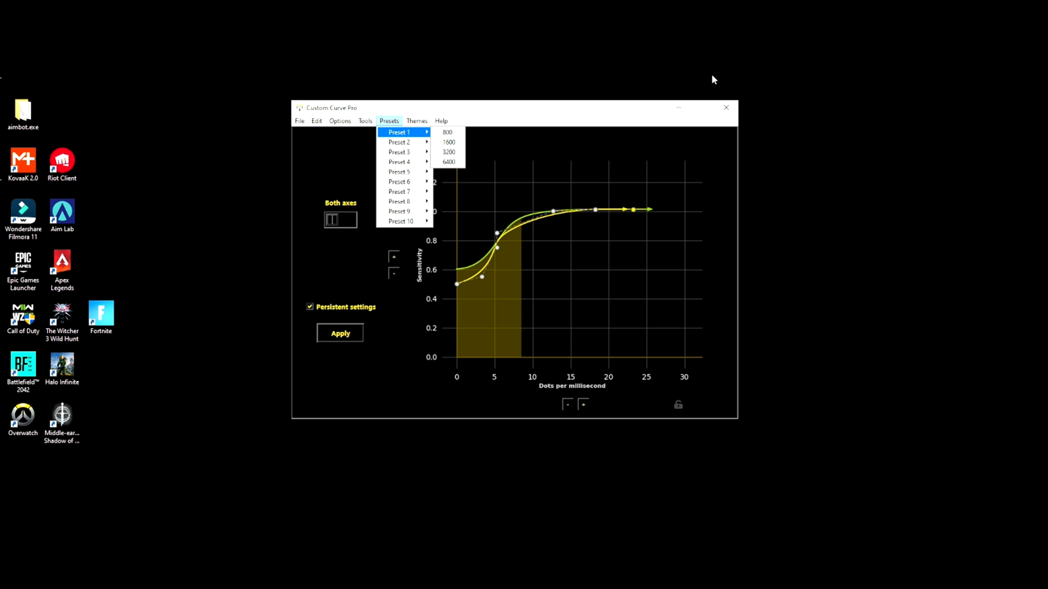
{"action": "left_click", "coordinate": [441, 120]}
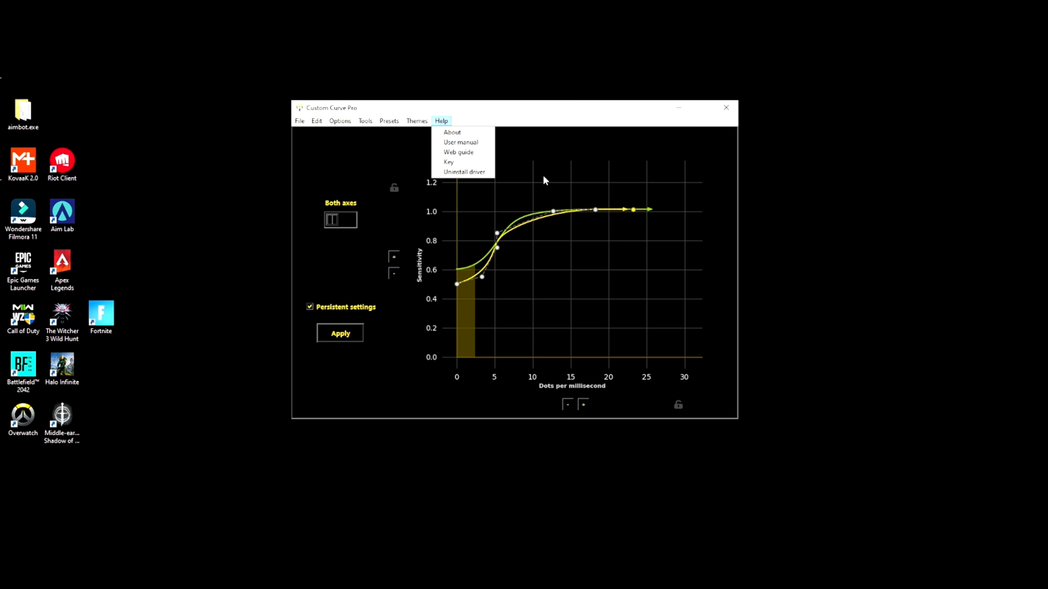
{"action": "mouse_move", "coordinate": [559, 244]}
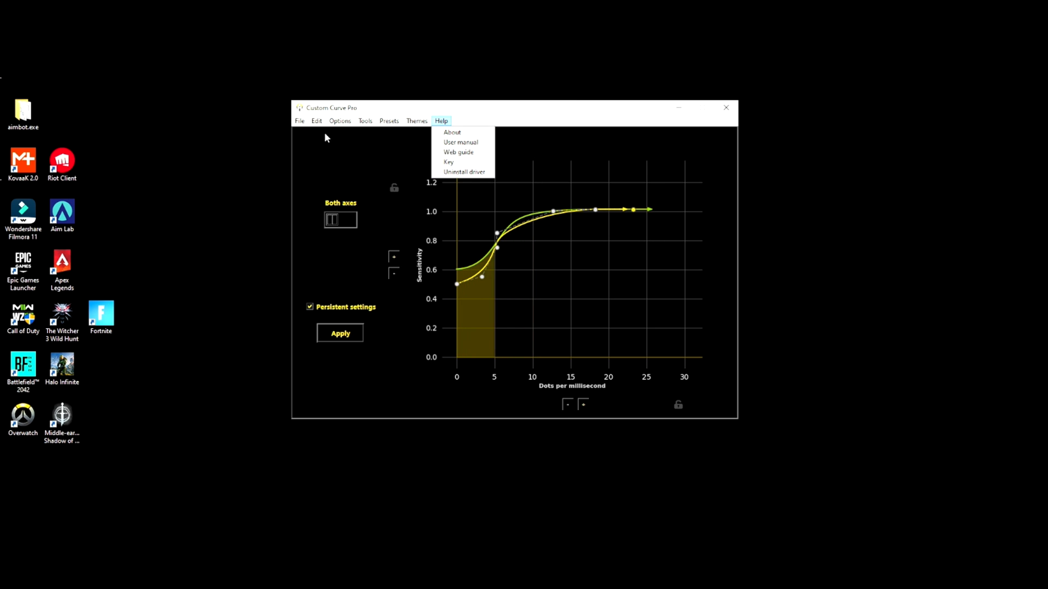
- Reset the curve via Options/Presets to a straight ramp from 0.5 to 1.0 at 20 dots/ms
{"action": "left_click", "coordinate": [339, 120]}
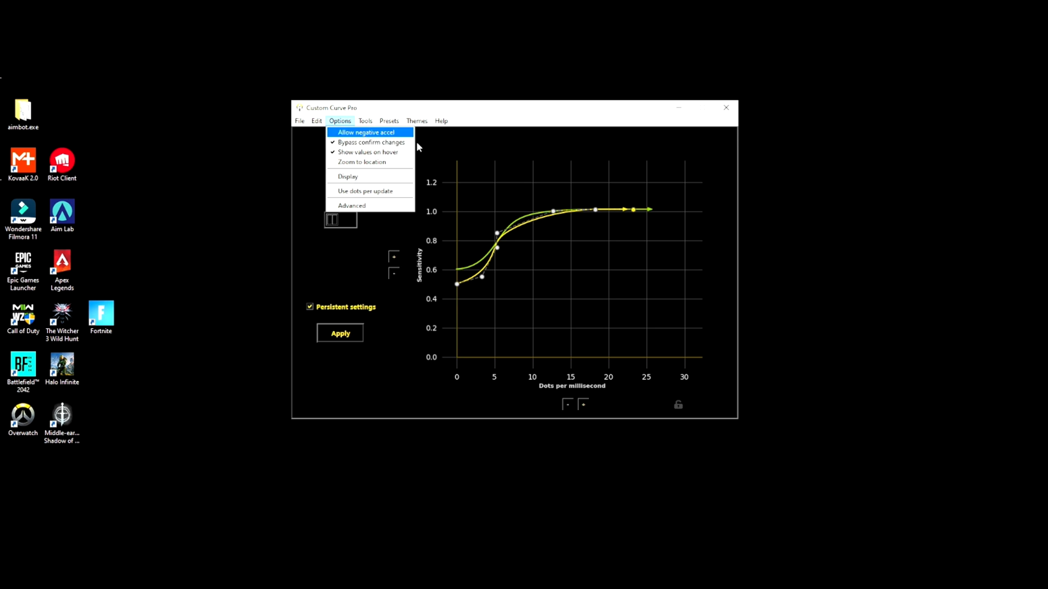
{"action": "left_click", "coordinate": [388, 120]}
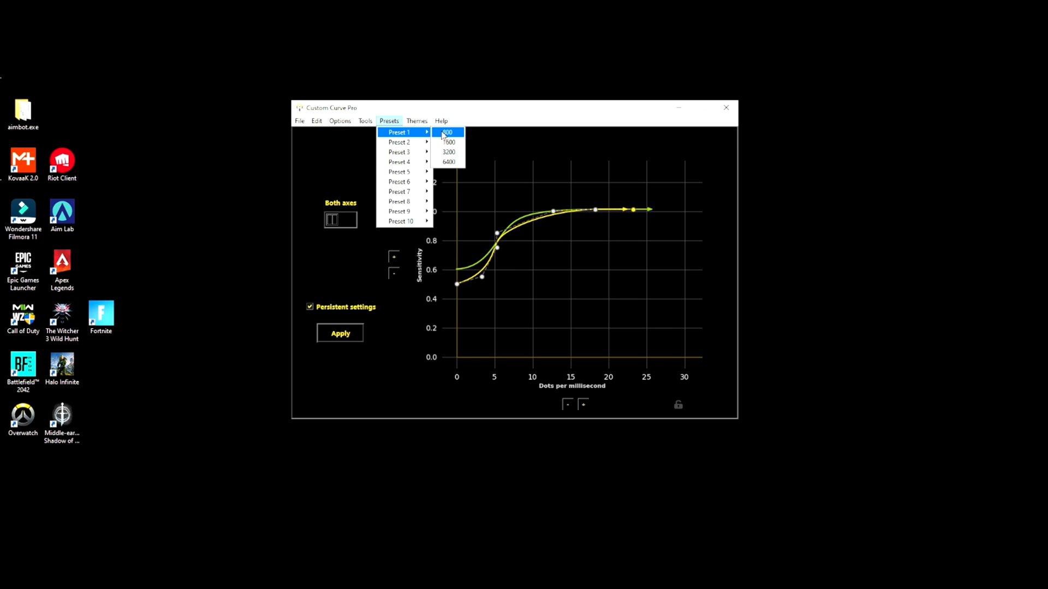
{"action": "left_click", "coordinate": [447, 132]}
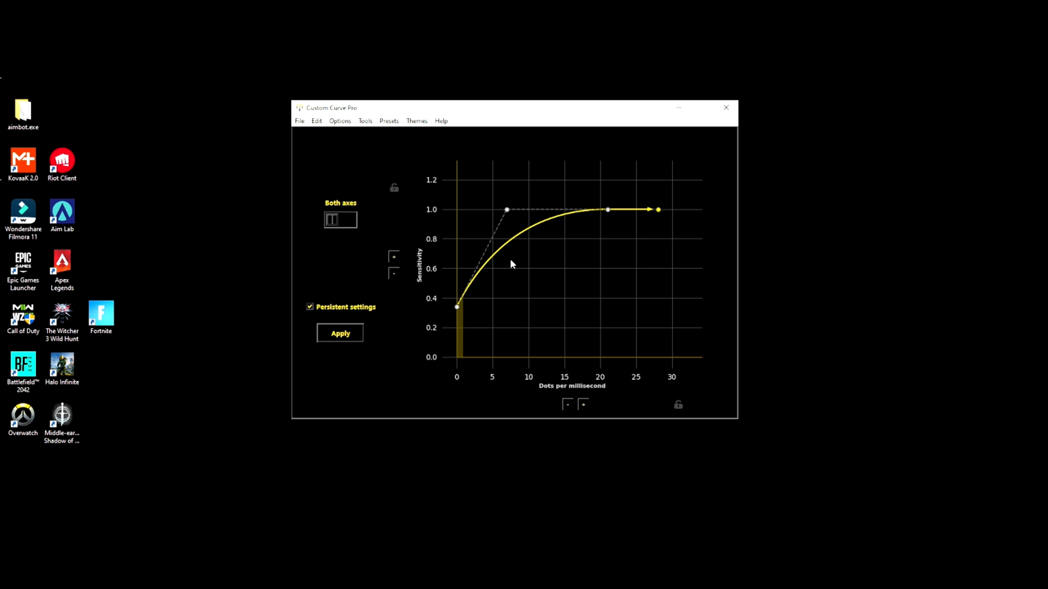
{"action": "left_click", "coordinate": [341, 334]}
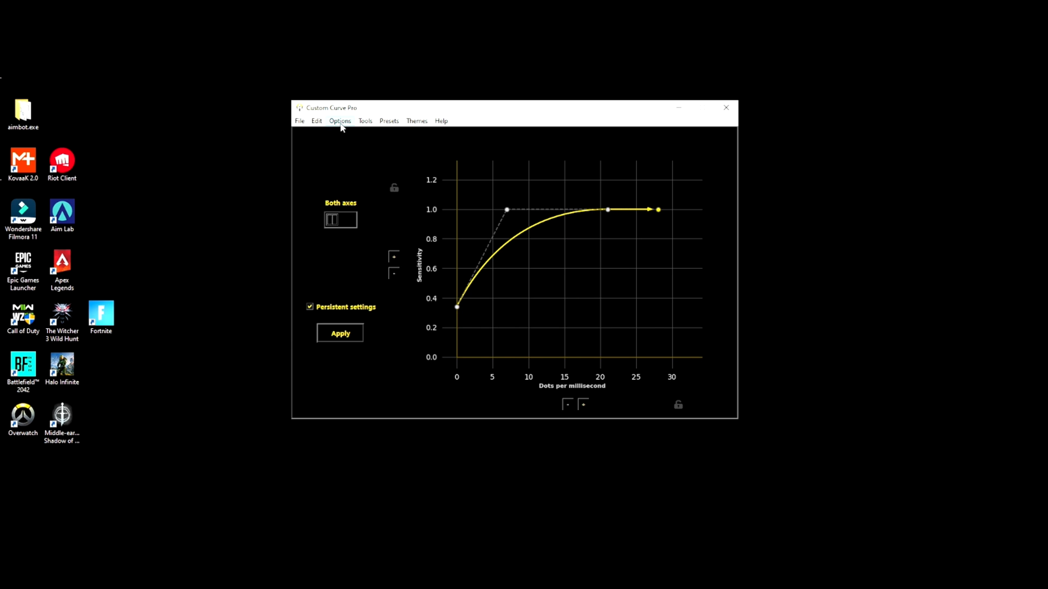
{"action": "left_click", "coordinate": [389, 120]}
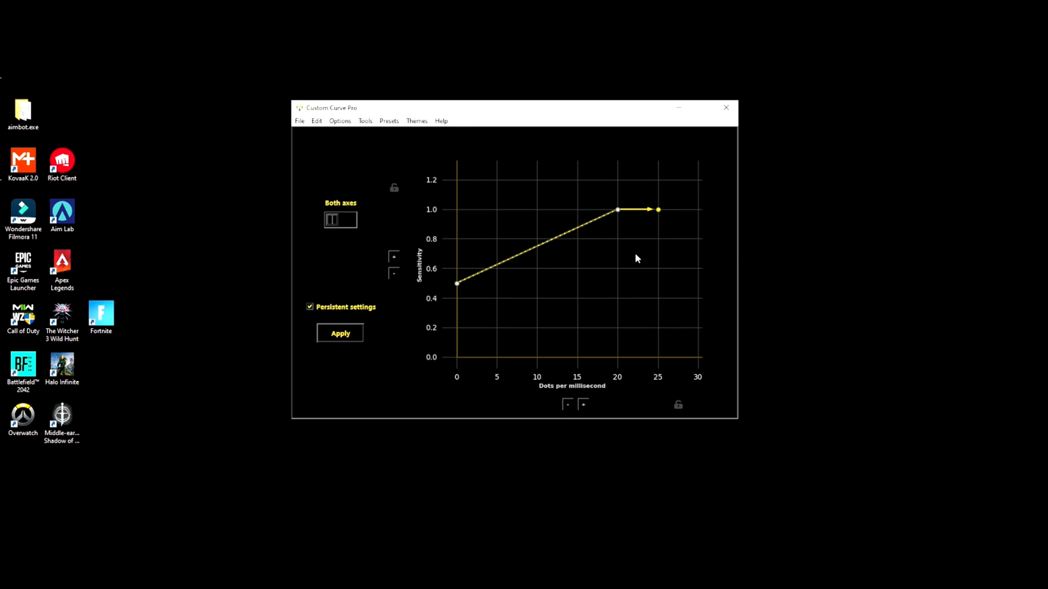
{"action": "mouse_move", "coordinate": [383, 123]}
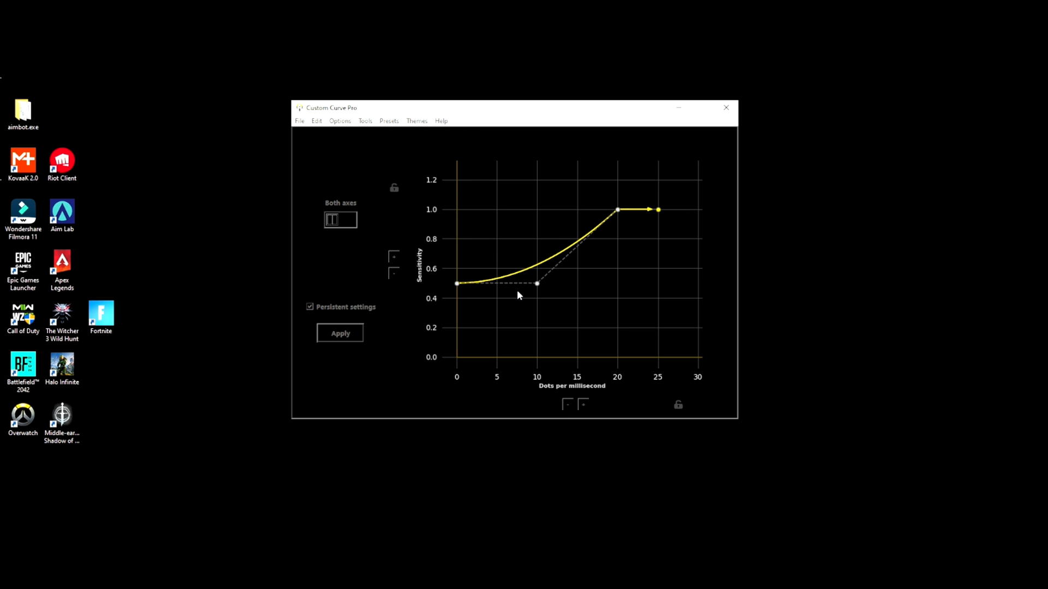
- Drag the middle control points up and left so the rise reaches 1.0 by about 10 dots/ms
{"action": "left_click", "coordinate": [389, 120]}
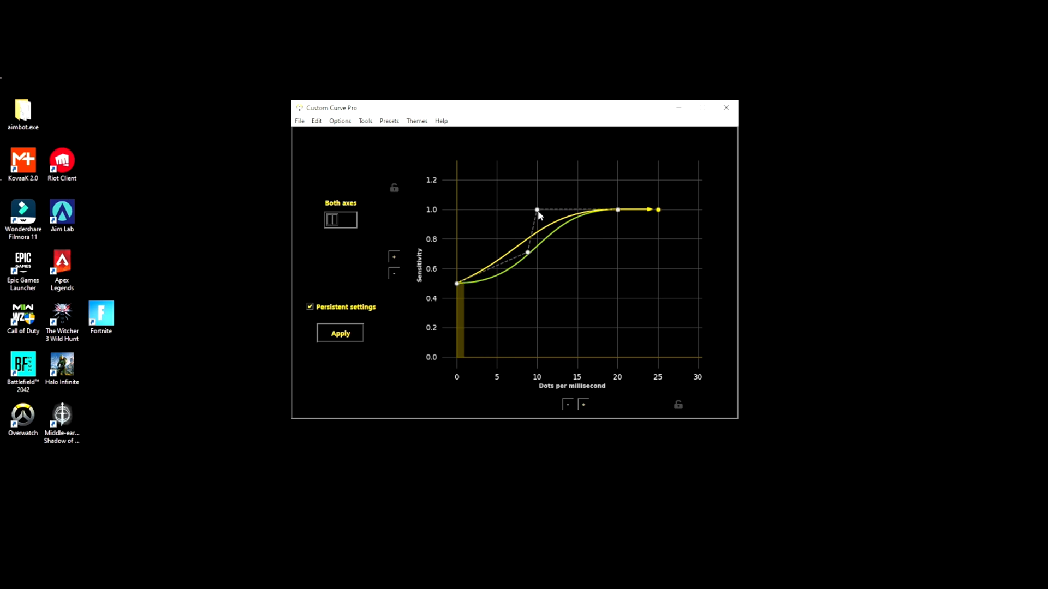
{"action": "left_click_drag", "start_coordinate": [537, 209], "coordinate": [538, 284]}
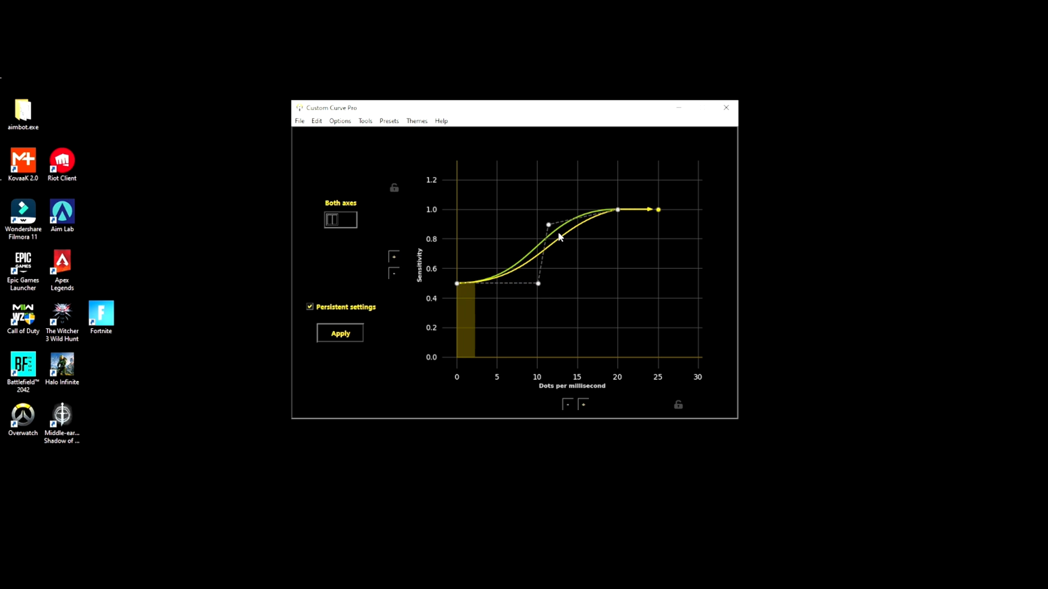
{"action": "left_click_drag", "start_coordinate": [548, 224], "coordinate": [538, 210]}
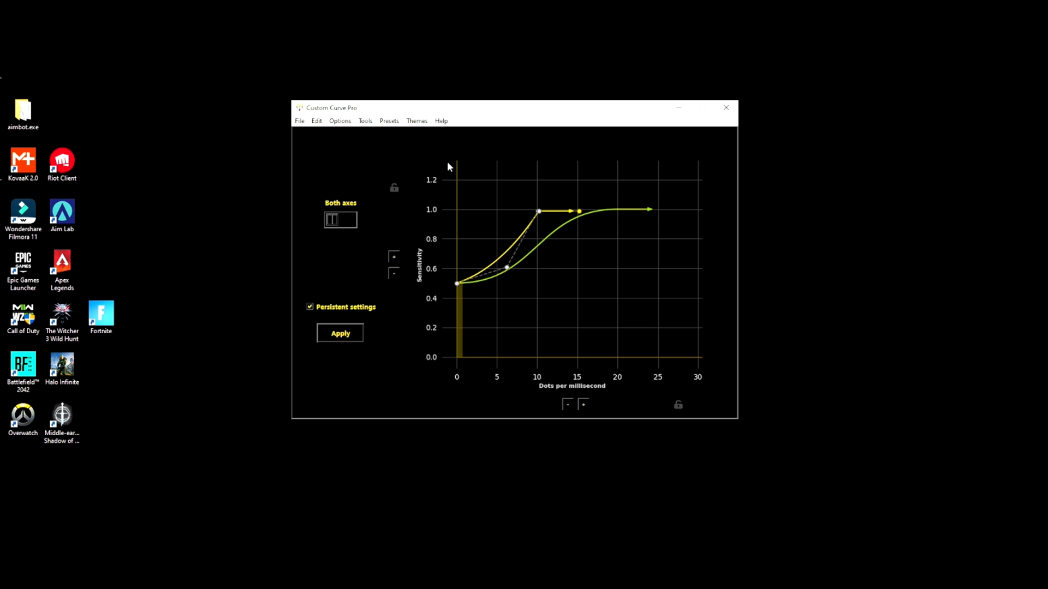
{"action": "mouse_move", "coordinate": [579, 212]}
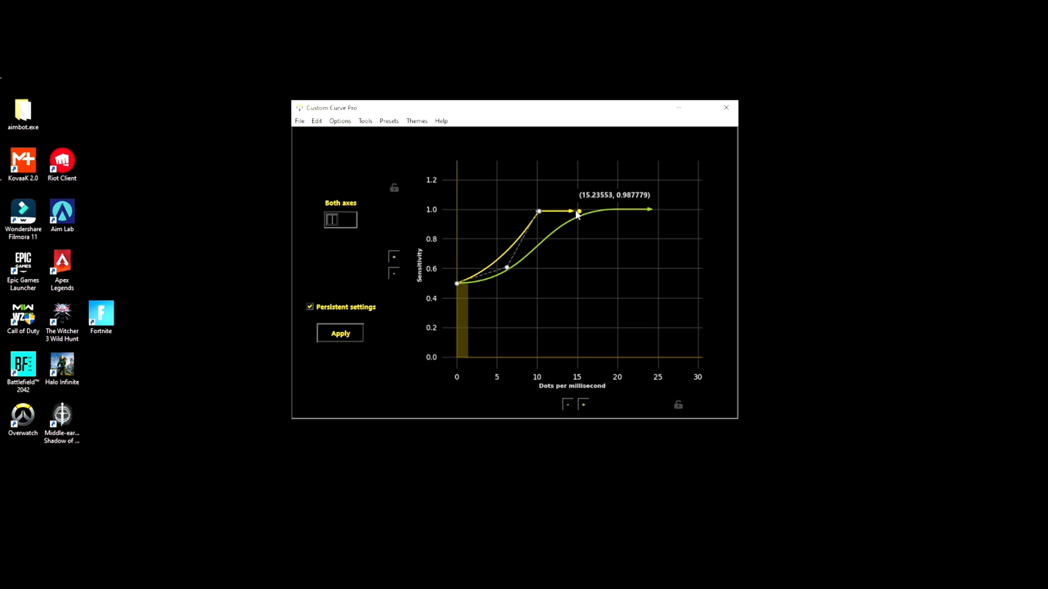
{"action": "mouse_move", "coordinate": [365, 124]}
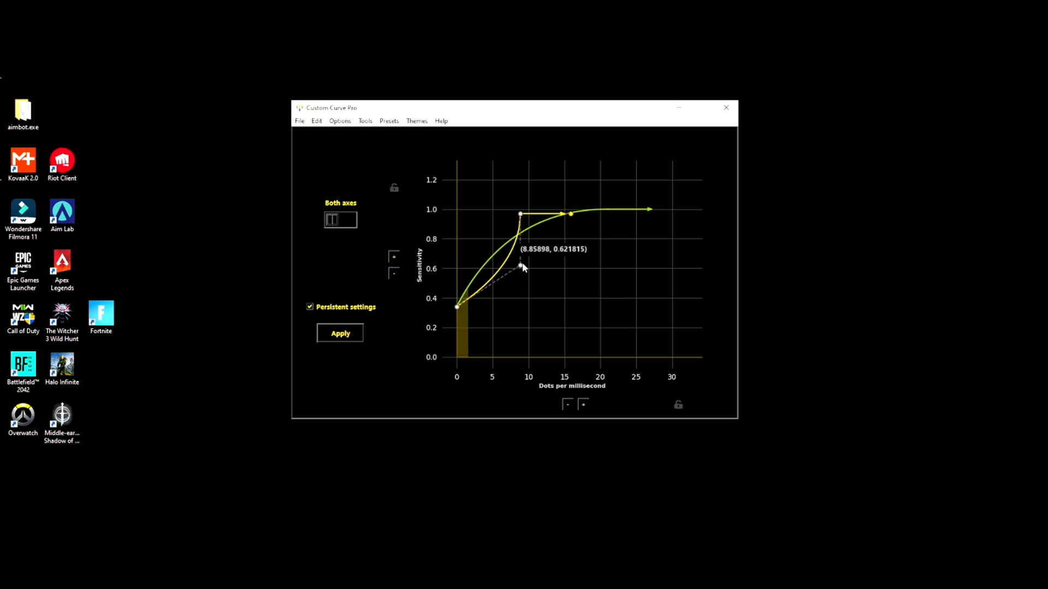
- Reshape the bend with the middle points and set the upper point near 12.8, 0.93
{"action": "left_click_drag", "start_coordinate": [521, 266], "coordinate": [520, 283]}
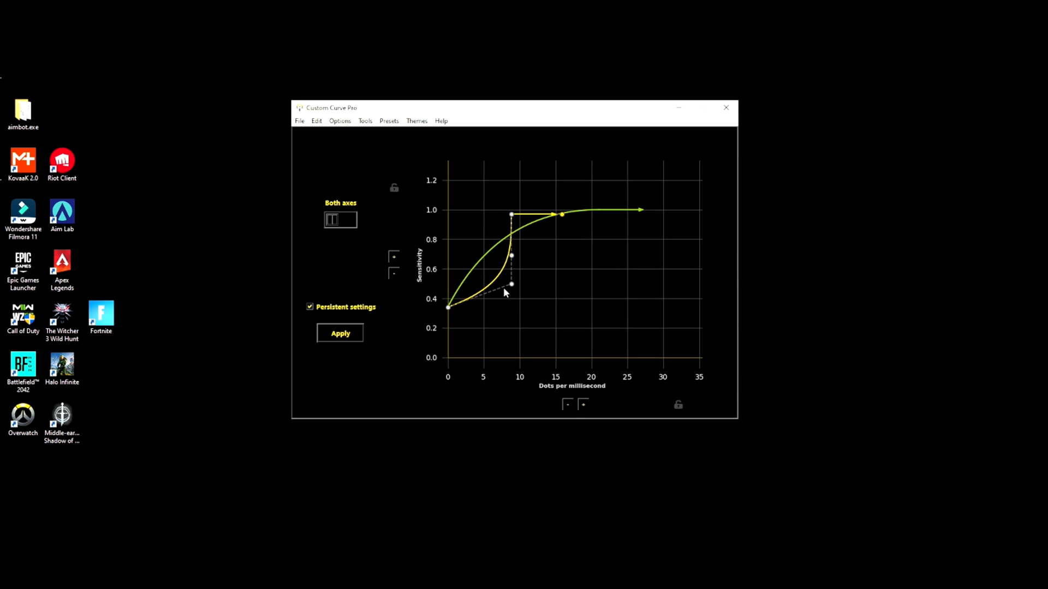
{"action": "left_click_drag", "start_coordinate": [510, 284], "coordinate": [488, 296]}
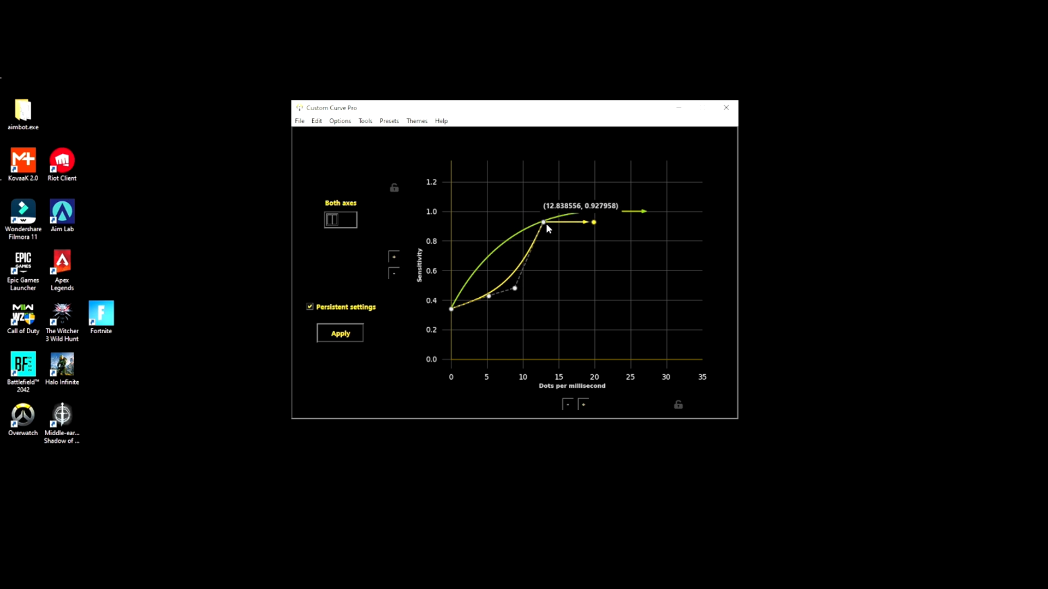
{"action": "left_click_drag", "start_coordinate": [543, 221], "coordinate": [547, 215]}
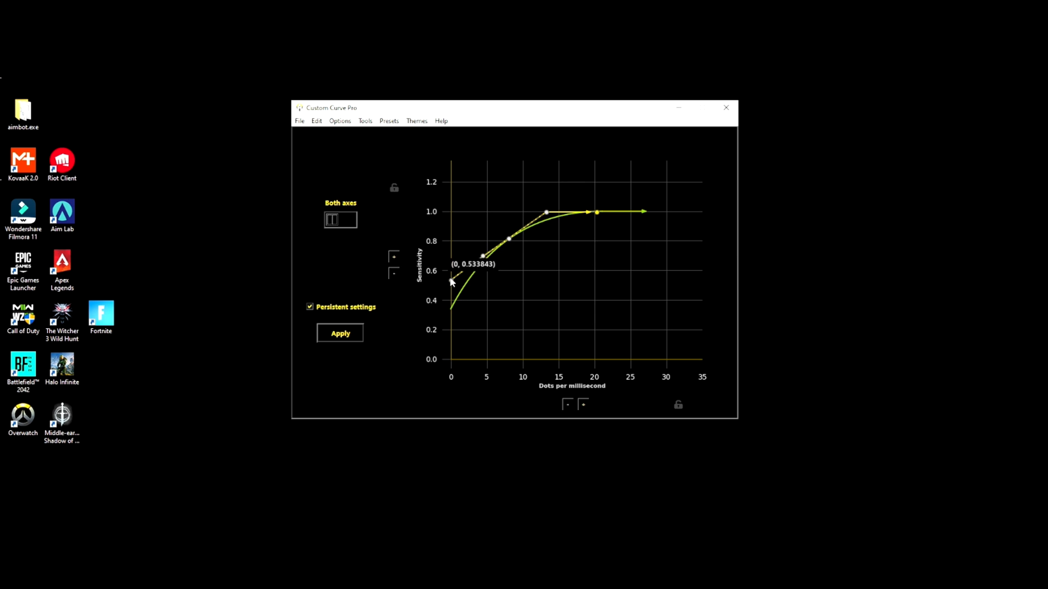
- Raise the start to 0.6 and place points near 8.4/0.81, 12.2/0.94, ending the rise near 17.4
{"action": "left_click_drag", "start_coordinate": [451, 281], "coordinate": [507, 242]}
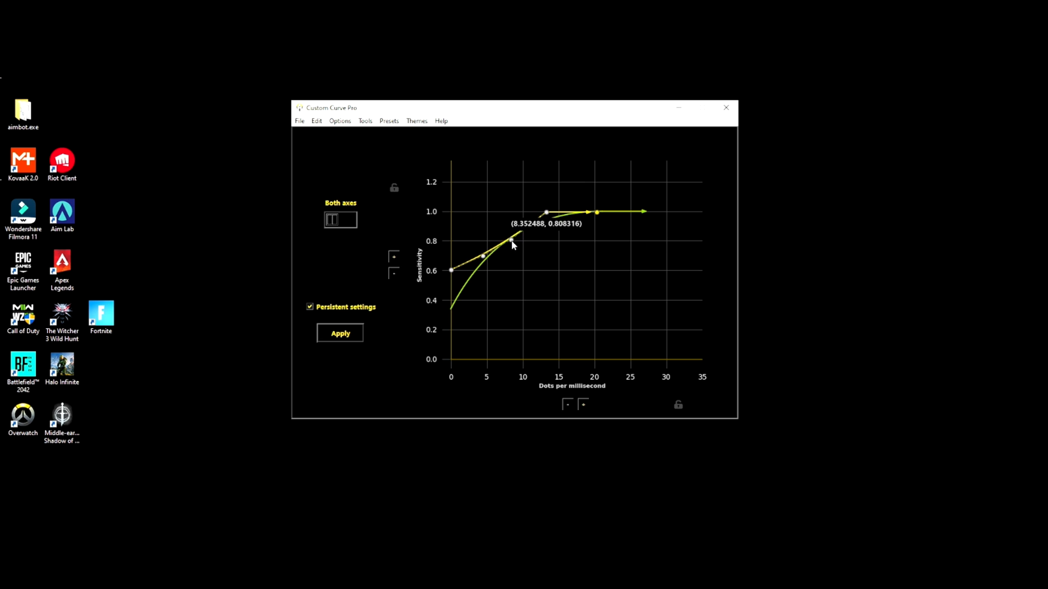
{"action": "left_click_drag", "start_coordinate": [511, 240], "coordinate": [539, 221]}
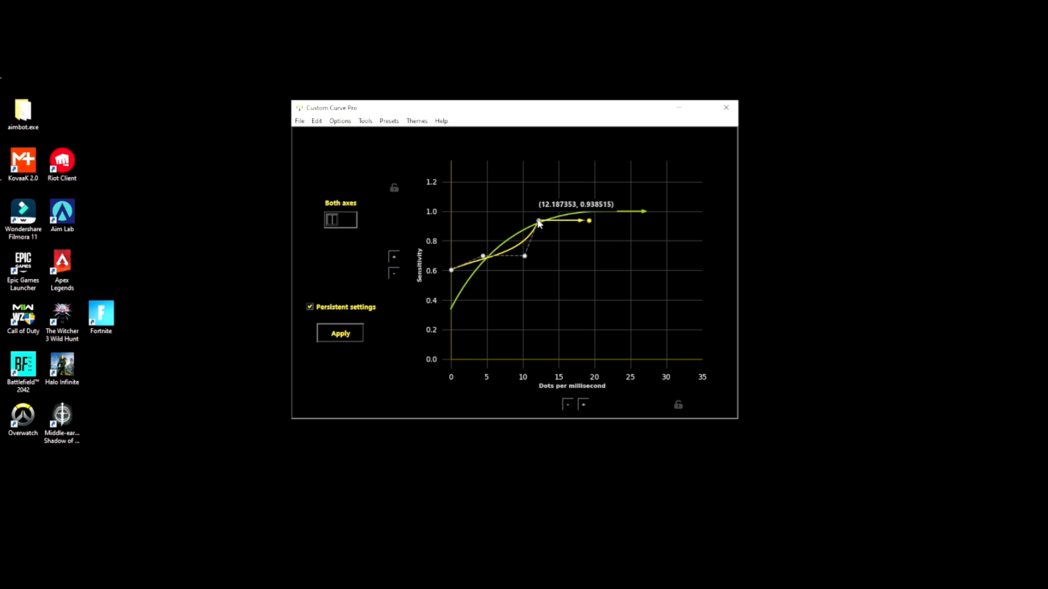
{"action": "left_click_drag", "start_coordinate": [538, 222], "coordinate": [576, 219]}
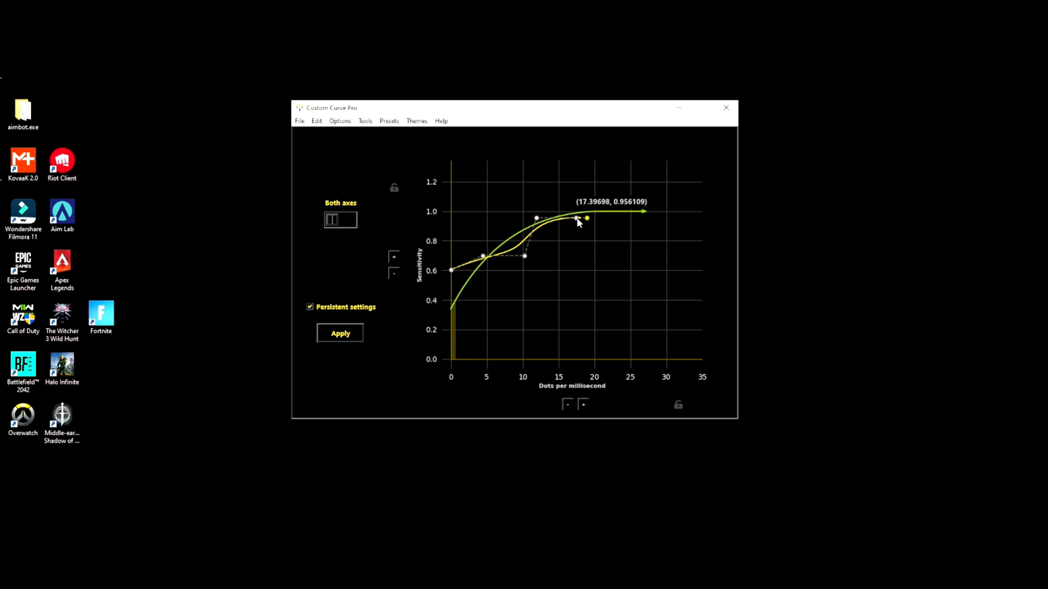
{"action": "left_click_drag", "start_coordinate": [576, 219], "coordinate": [525, 257]}
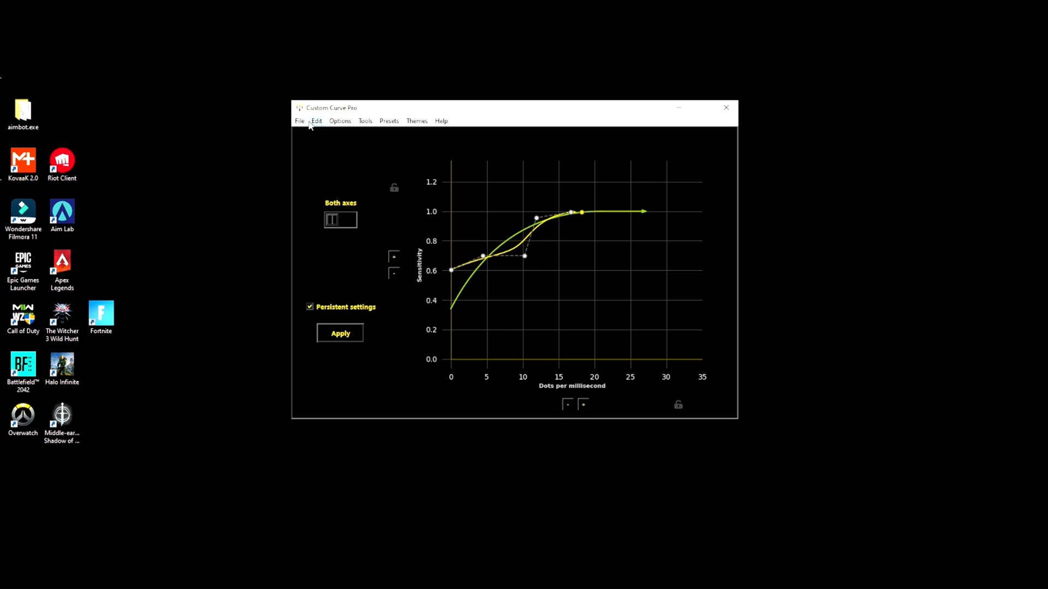
- Flatten the start with points near 4.2/0.70 and 6.1/0.60, forming an S shape up to 1.0
{"action": "left_click", "coordinate": [340, 333]}
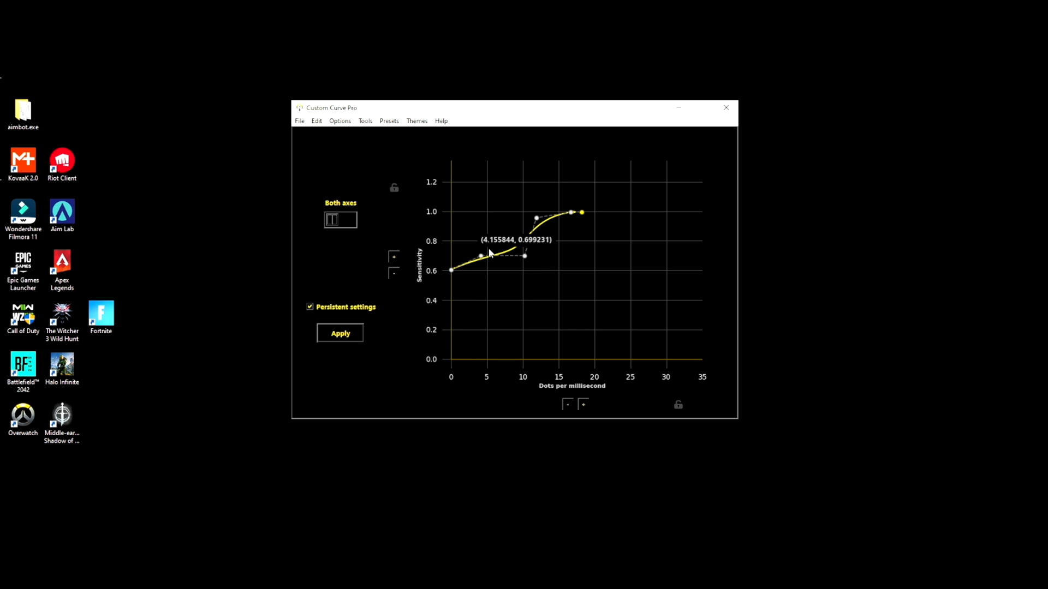
{"action": "left_click_drag", "start_coordinate": [481, 255], "coordinate": [494, 271]}
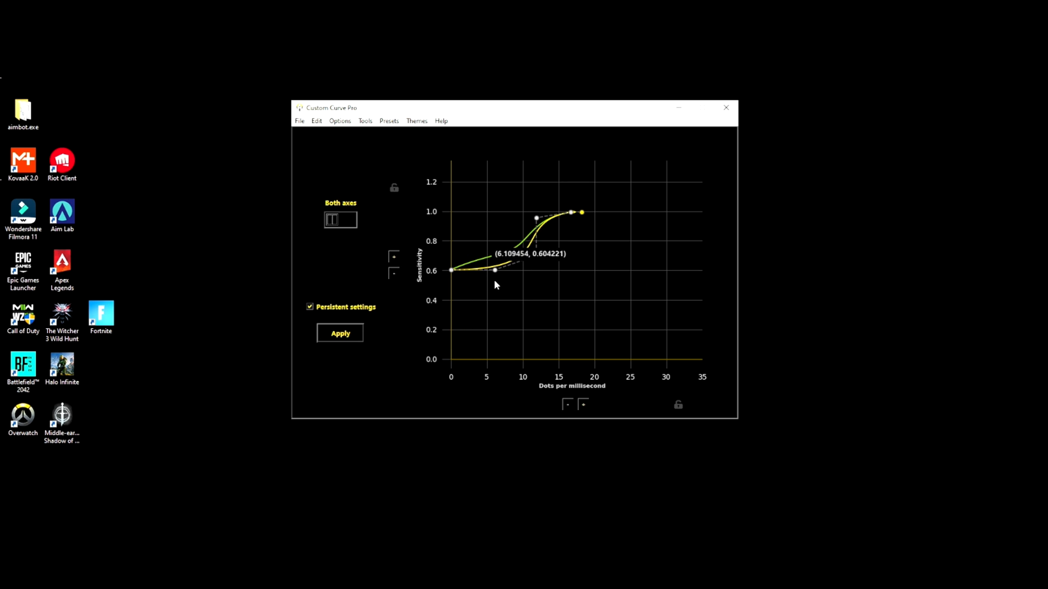
{"action": "left_click_drag", "start_coordinate": [535, 217], "coordinate": [511, 240]}
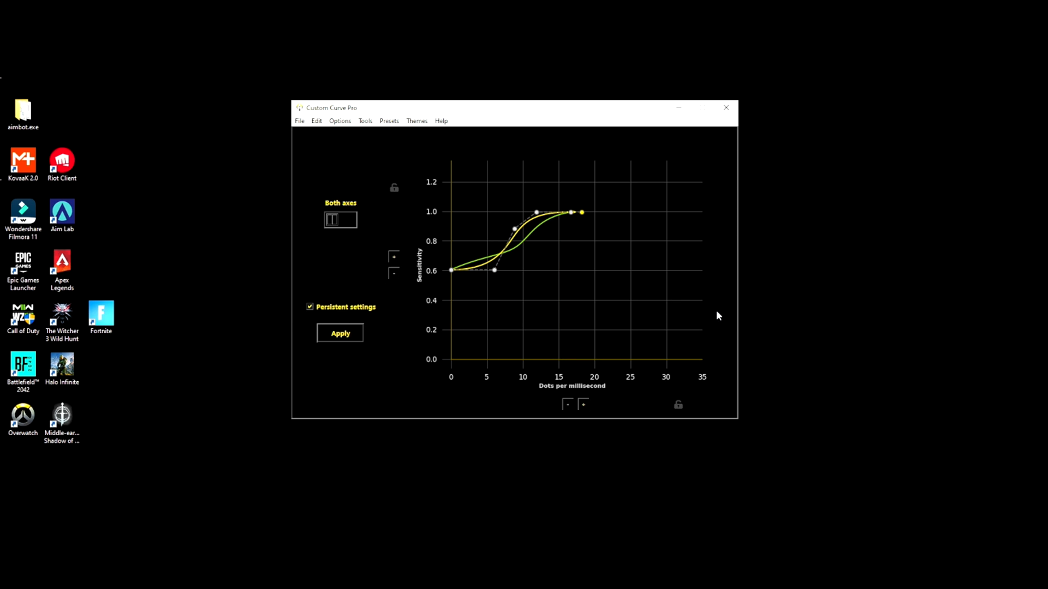
{"action": "mouse_move", "coordinate": [708, 330]}
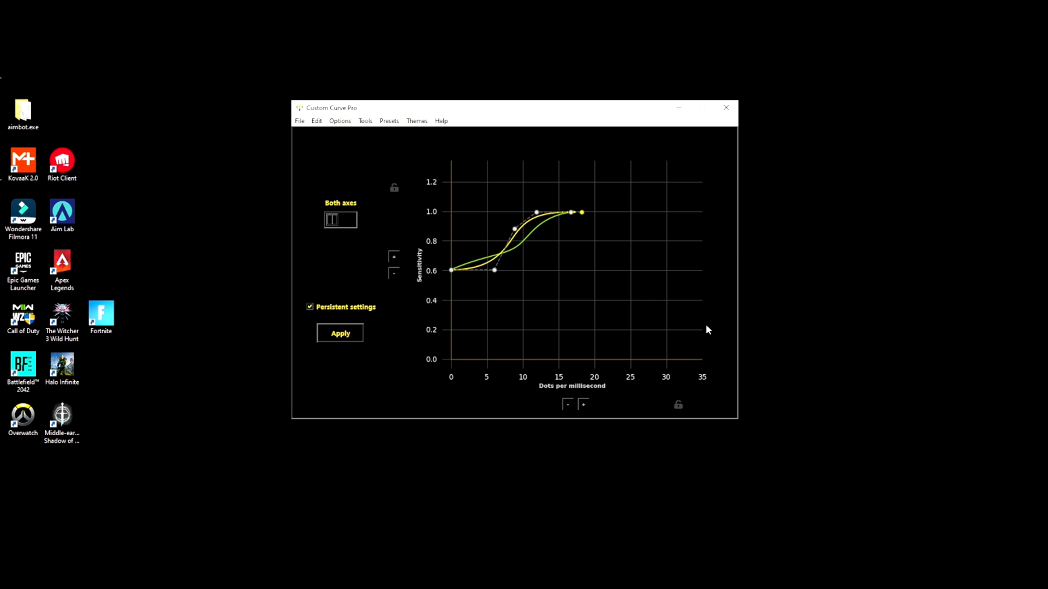
{"action": "mouse_move", "coordinate": [717, 310]}
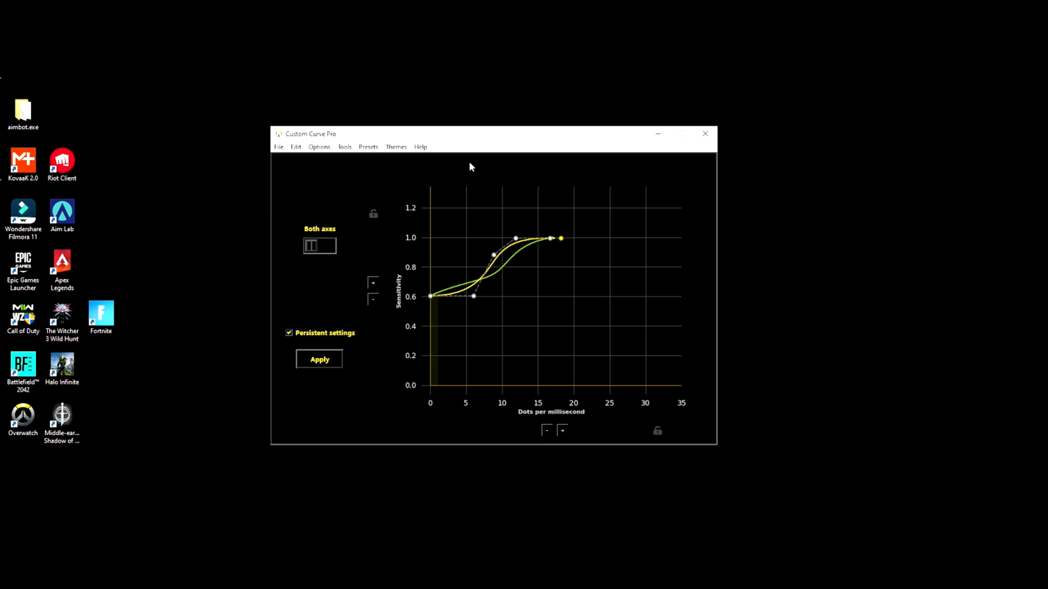
- Load the saved .ccurve profile from the profiles folder via File > Load
{"action": "left_click", "coordinate": [278, 146]}
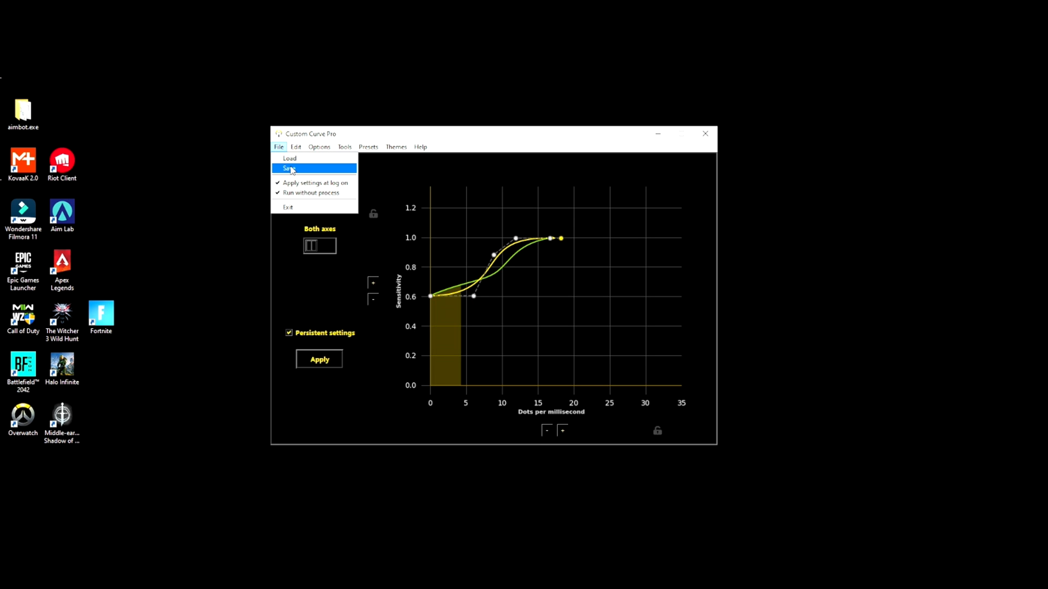
{"action": "left_click", "coordinate": [289, 158]}
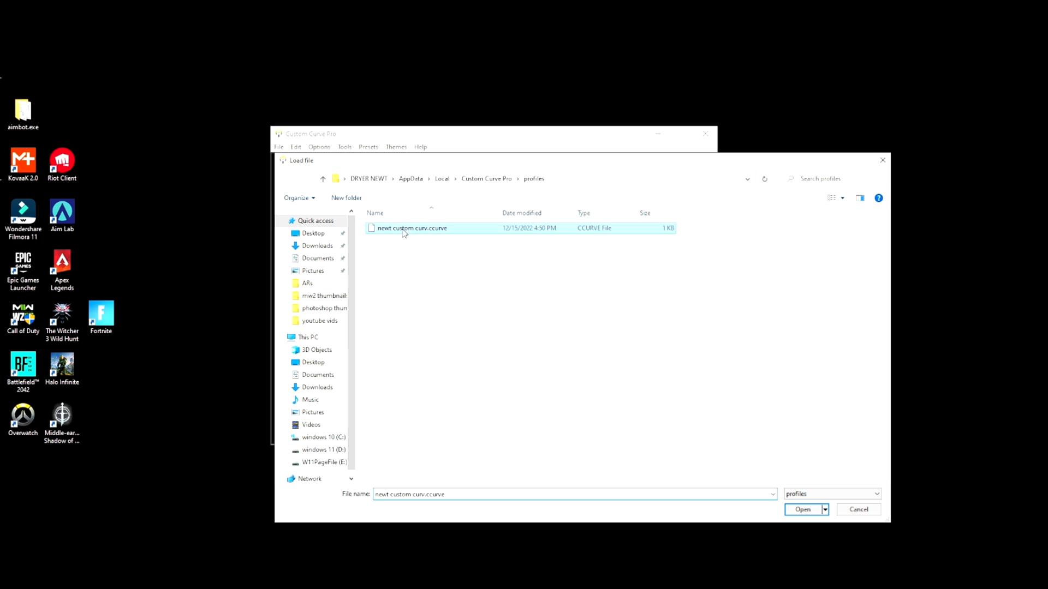
{"action": "left_click", "coordinate": [802, 510]}
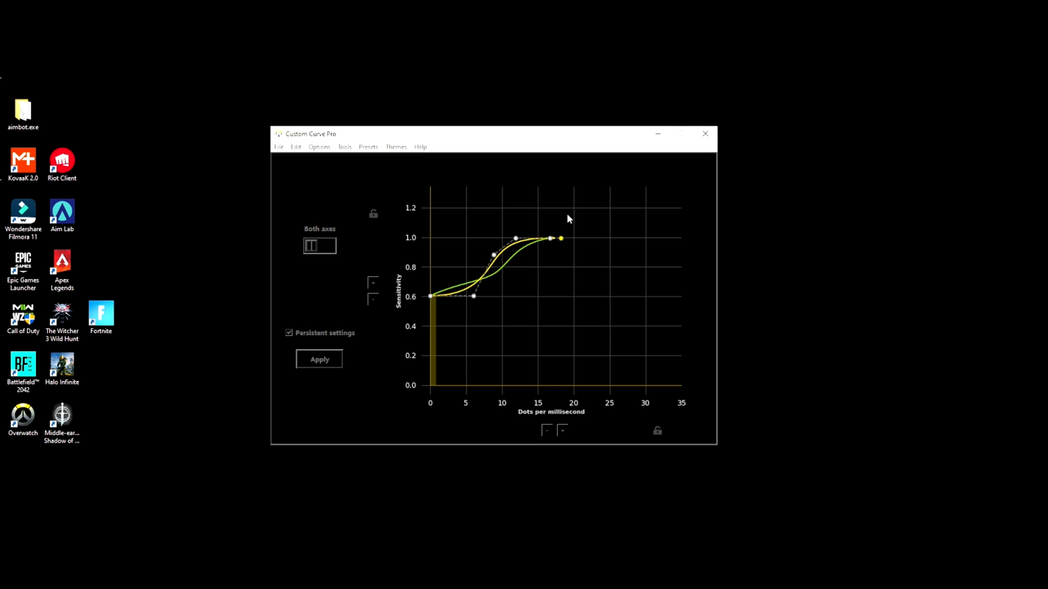